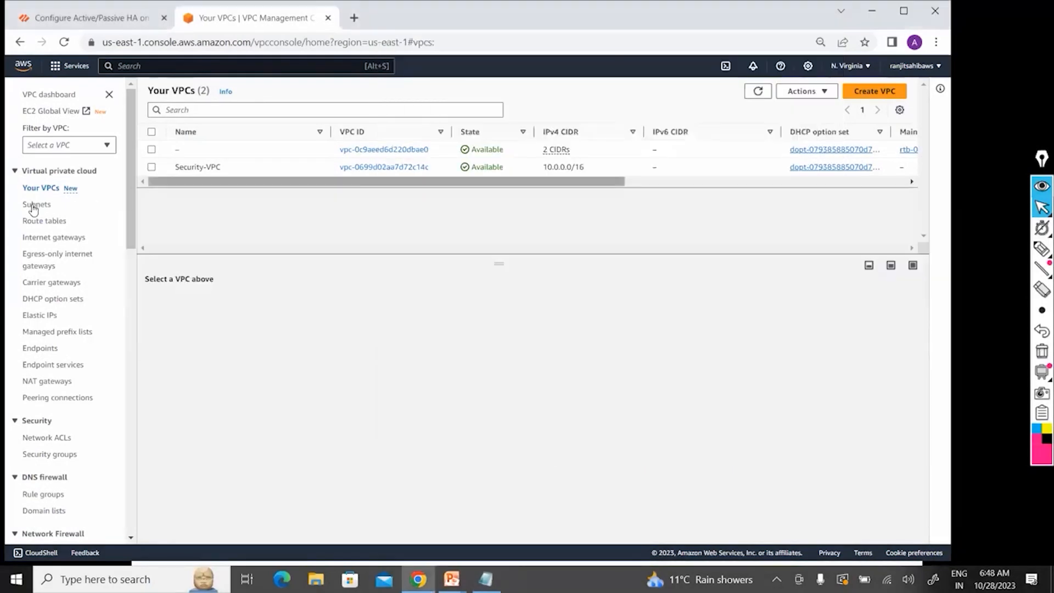
# - From the Subnets list, start a new subnet and expand the VPC ID choices
pyautogui.click(35, 206)
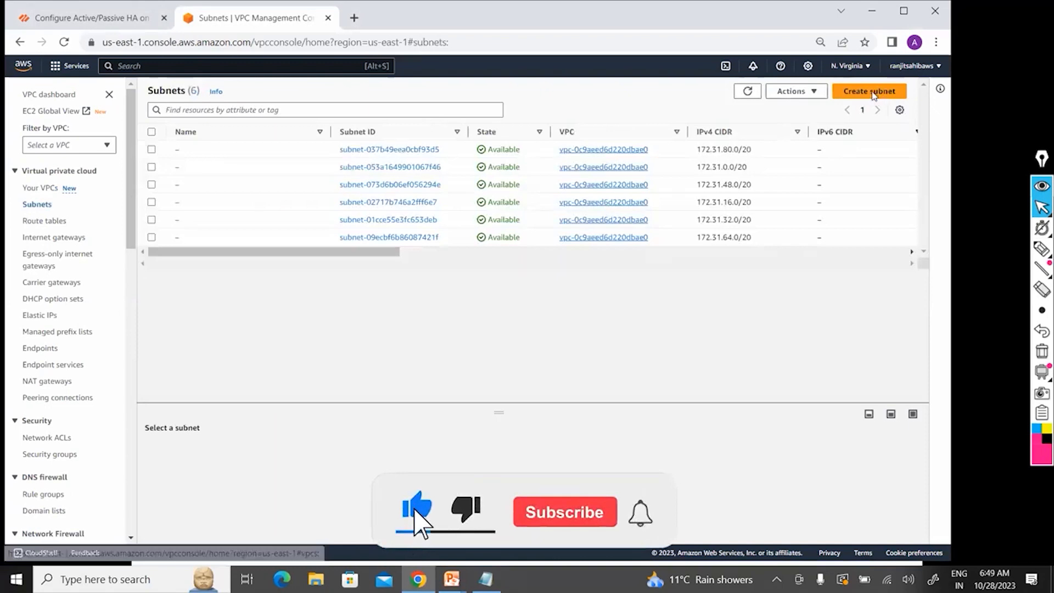
pyautogui.click(868, 91)
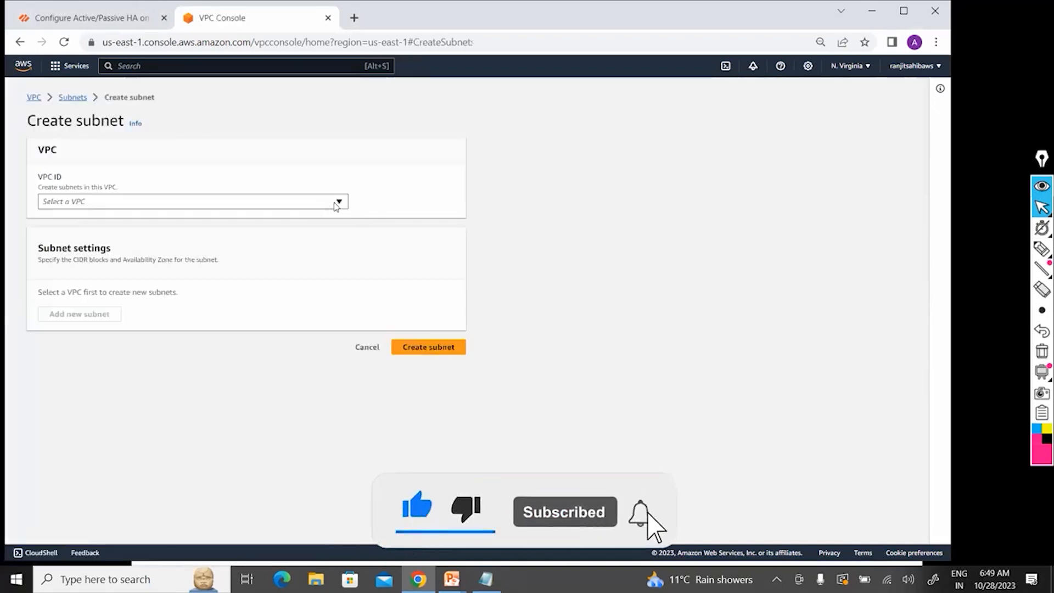
pyautogui.click(191, 202)
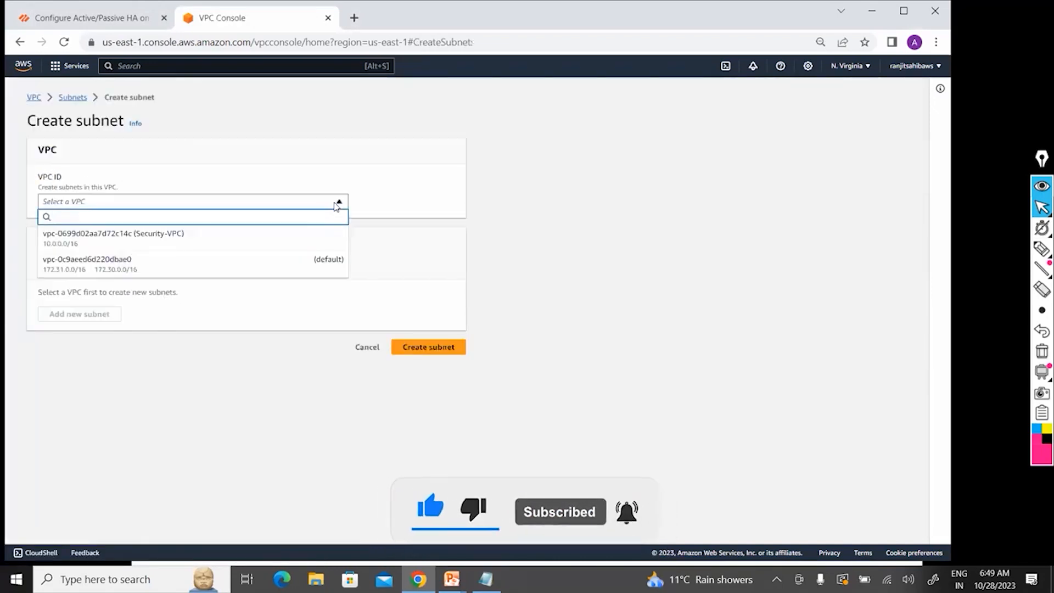
pyautogui.moveTo(252, 238)
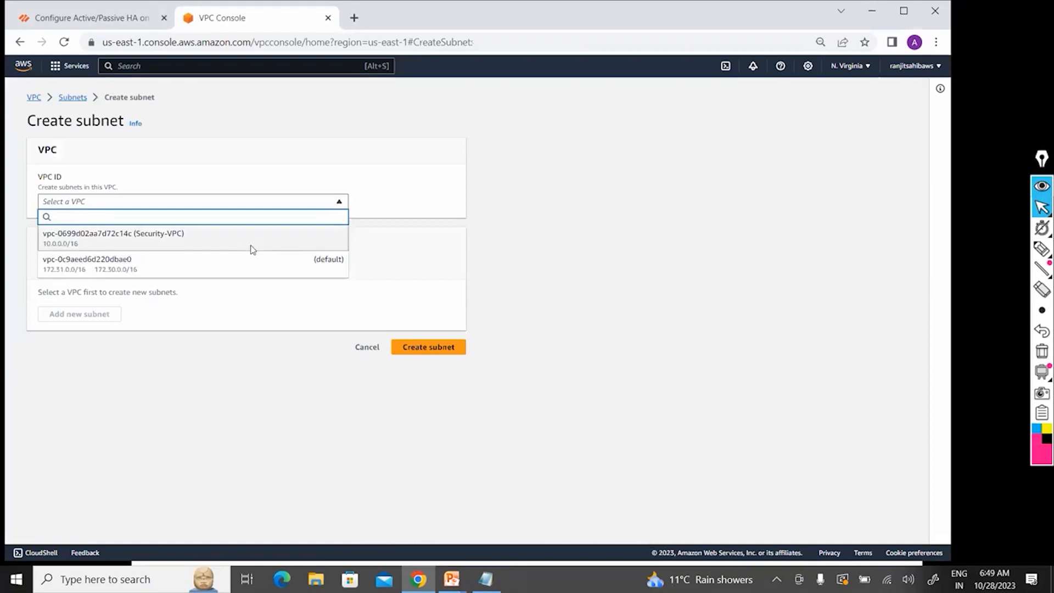
# - Define Mgmt-Subnet in Security-VPC, us-east-1a, with CIDR block 10.0.0.0/24
pyautogui.click(114, 233)
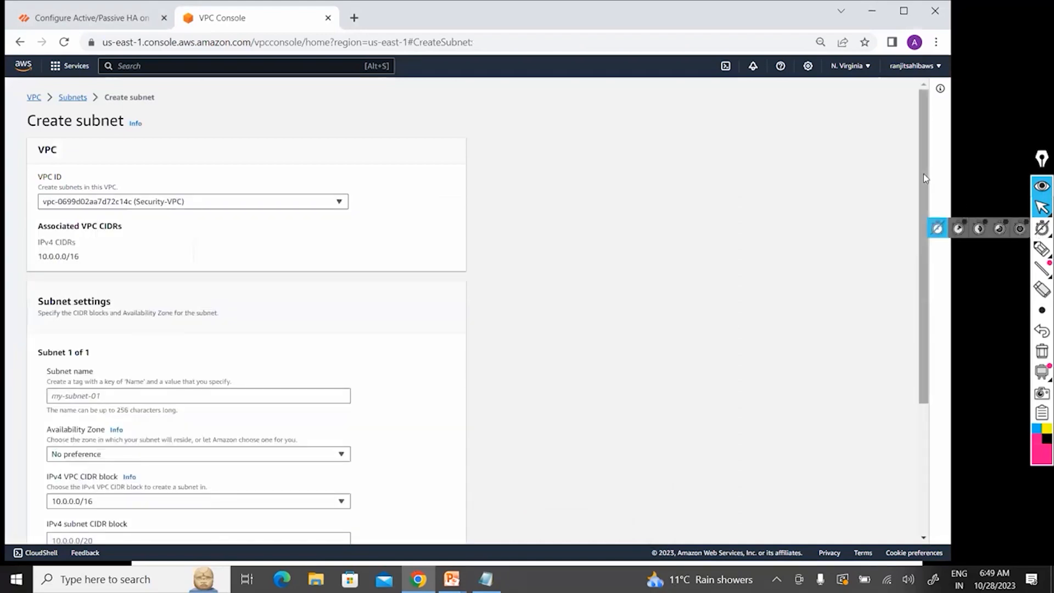
pyautogui.scroll(-3)
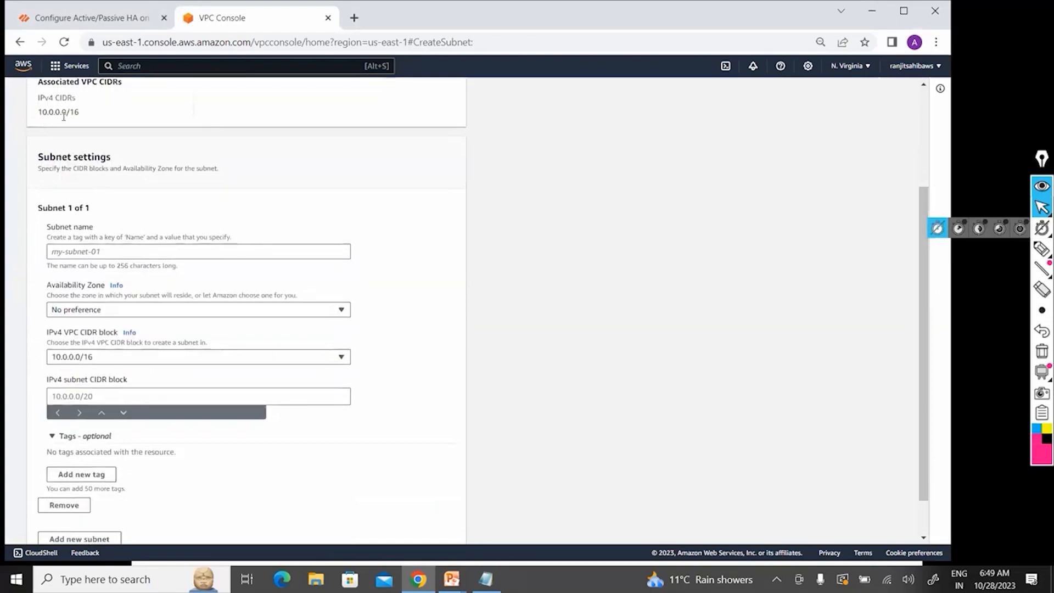
pyautogui.click(197, 250)
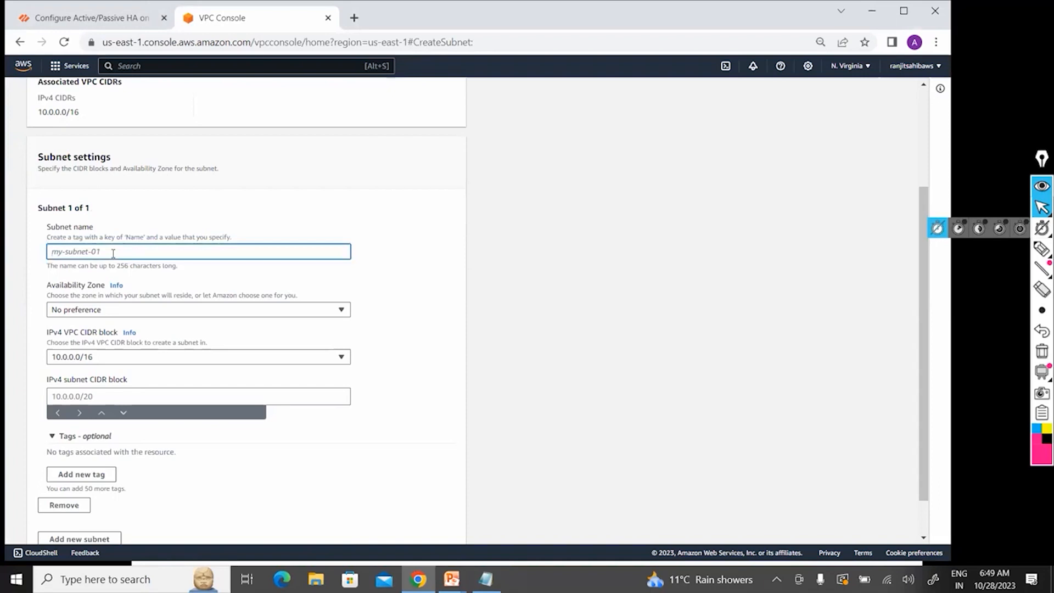
pyautogui.write('Mgmt-')
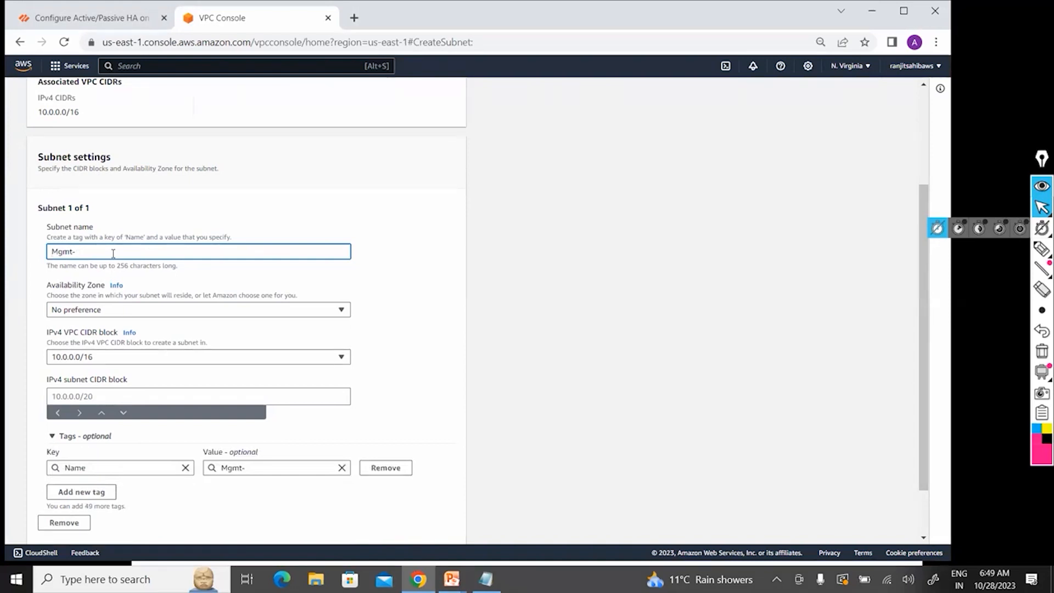
pyautogui.write('Subnet')
pyautogui.click(198, 395)
pyautogui.write('1')
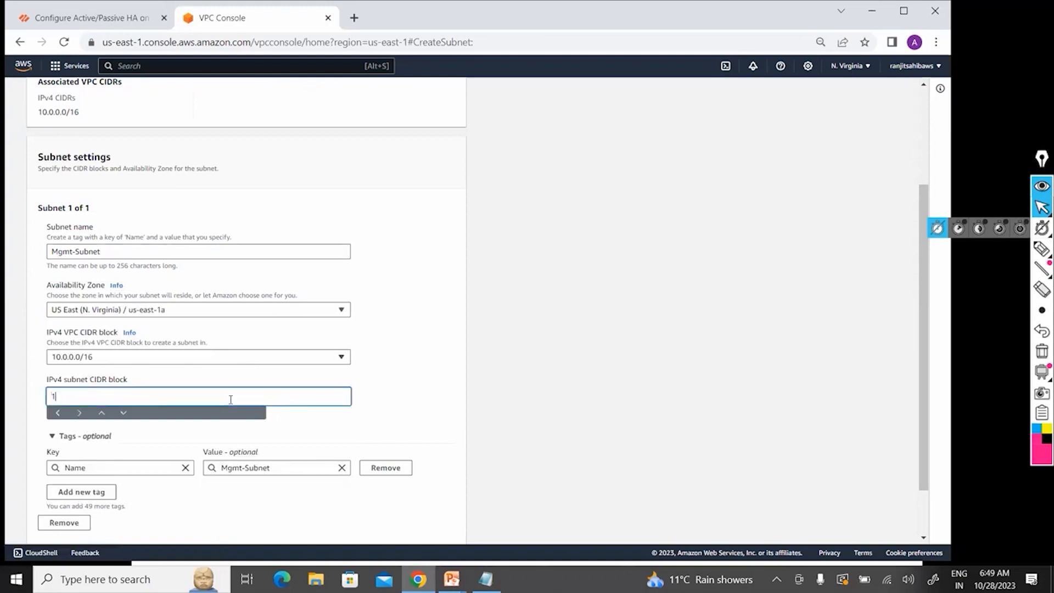
pyautogui.write('0.0.0.0/24')
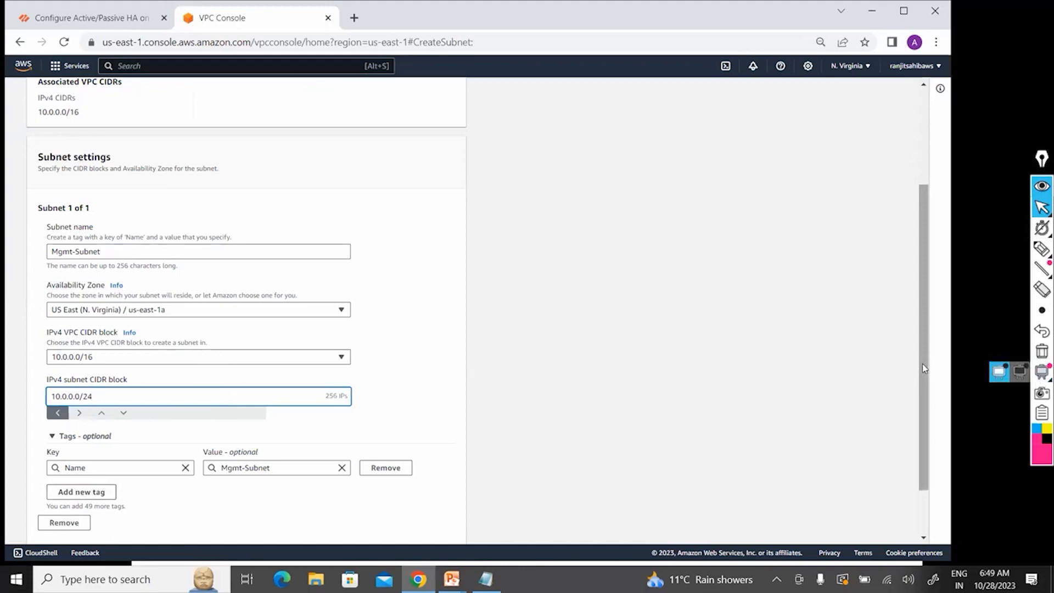
pyautogui.scroll(-3)
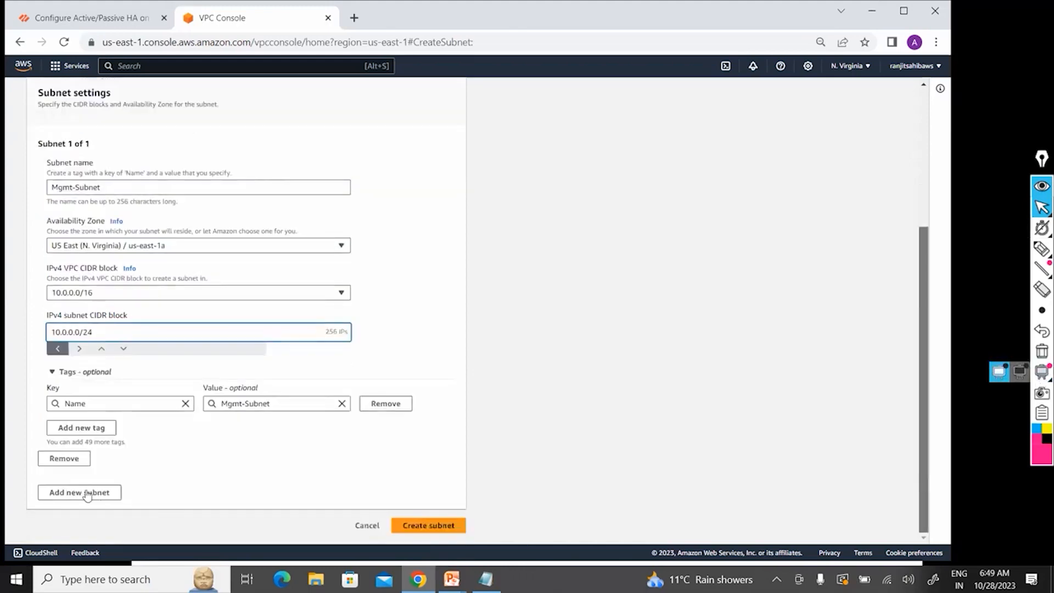
# - Add a second subnet entry, Public-Subnet, in us-east-1a with CIDR 10.0.1.0/24
pyautogui.click(79, 492)
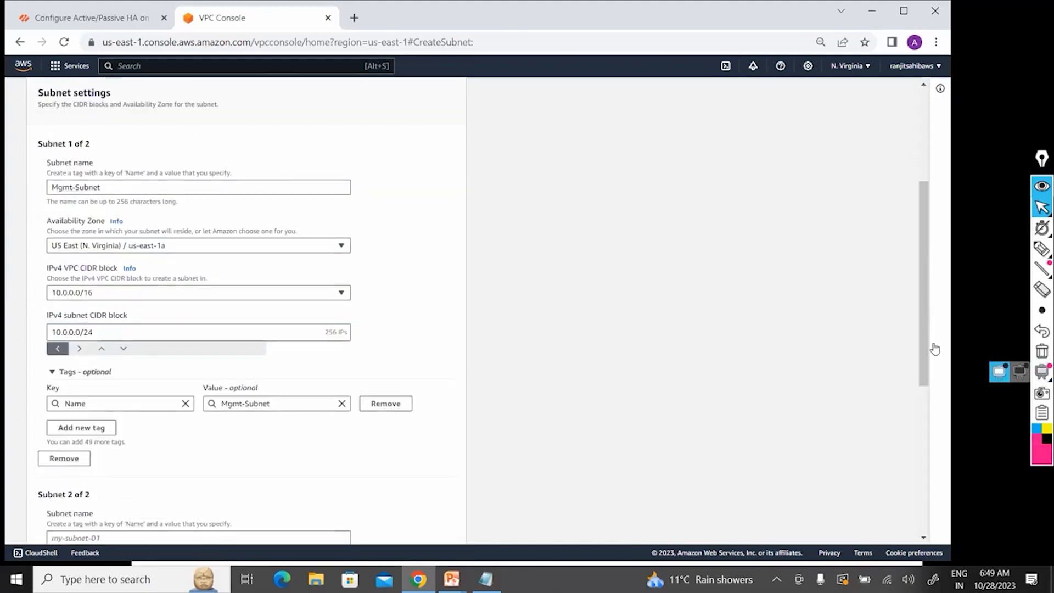
pyautogui.scroll(-3)
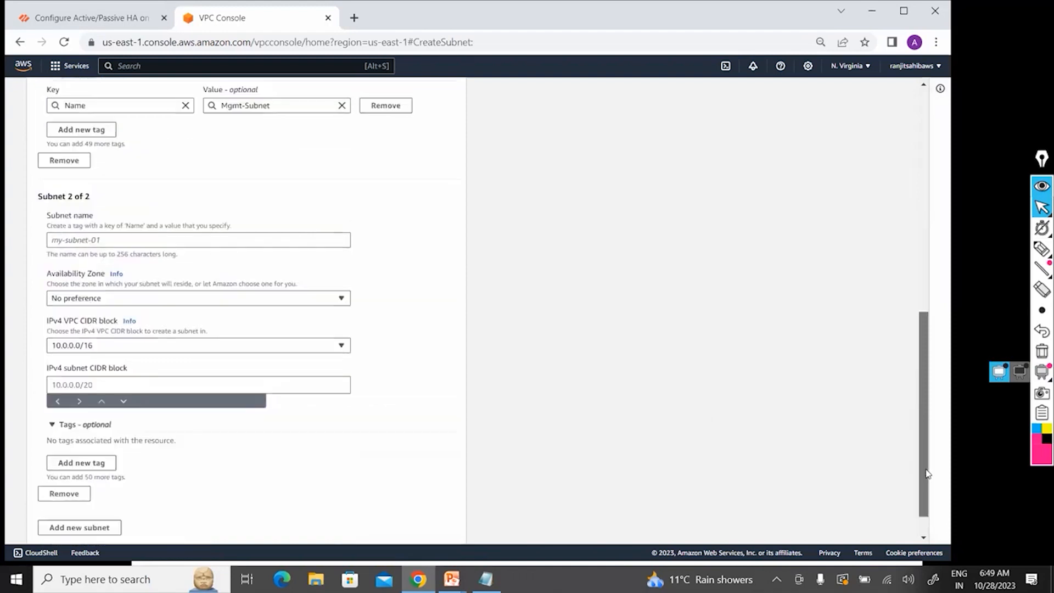
pyautogui.click(197, 240)
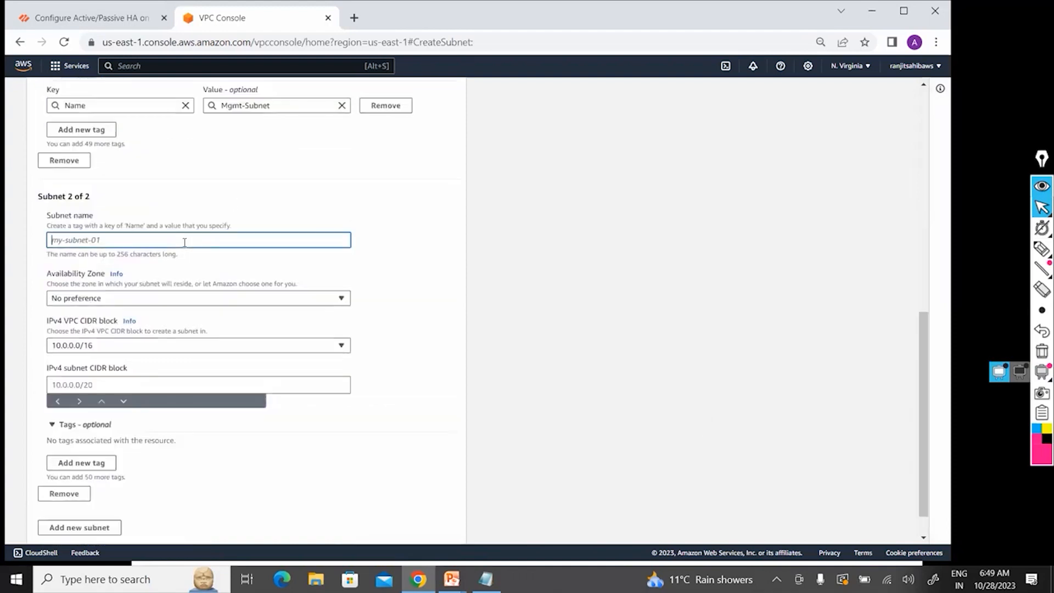
pyautogui.write('Publ')
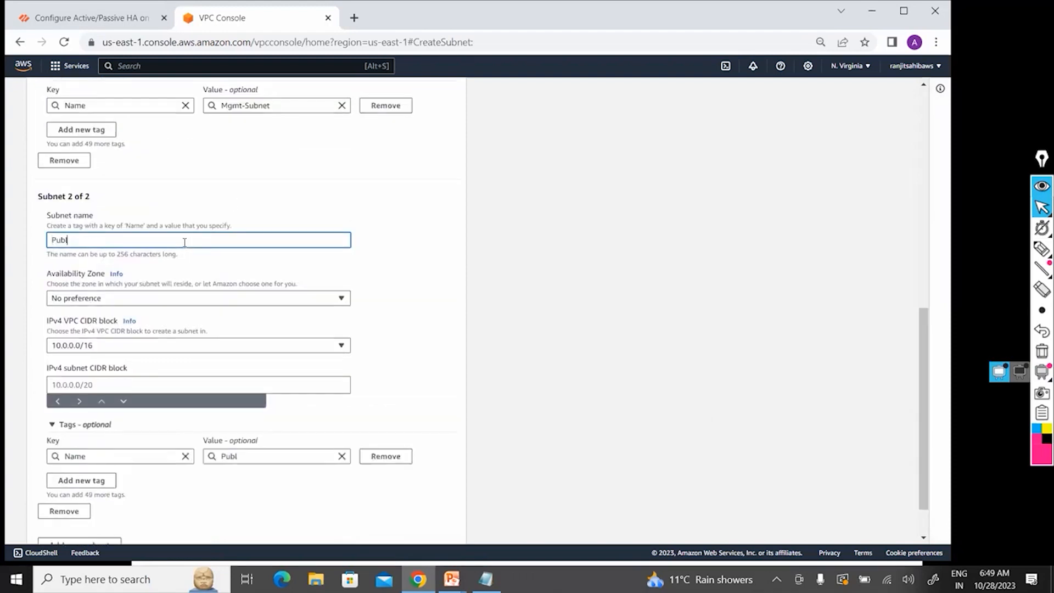
pyautogui.write('ic-Subnet')
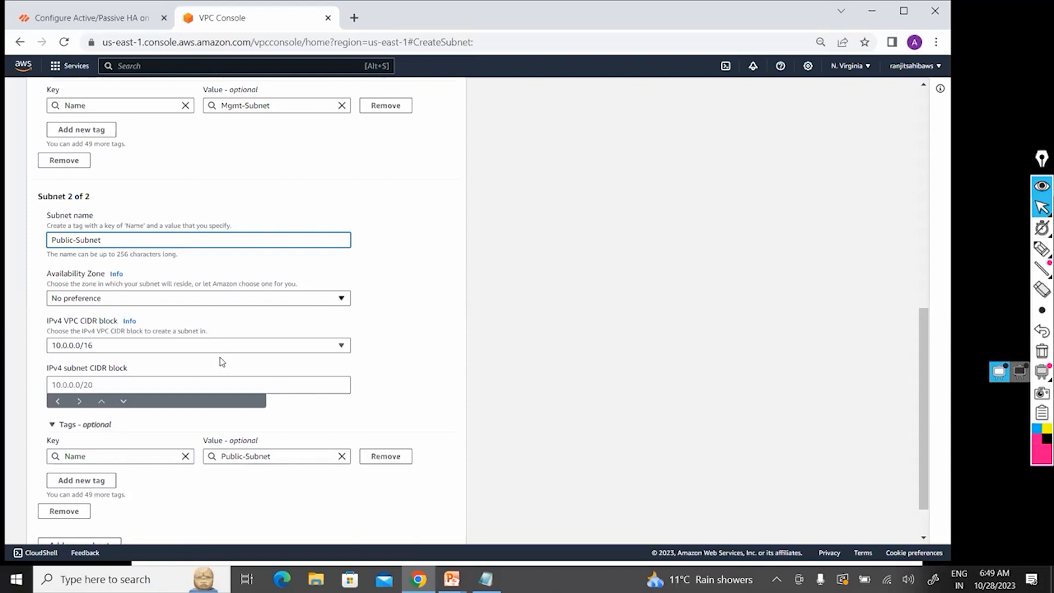
pyautogui.click(198, 297)
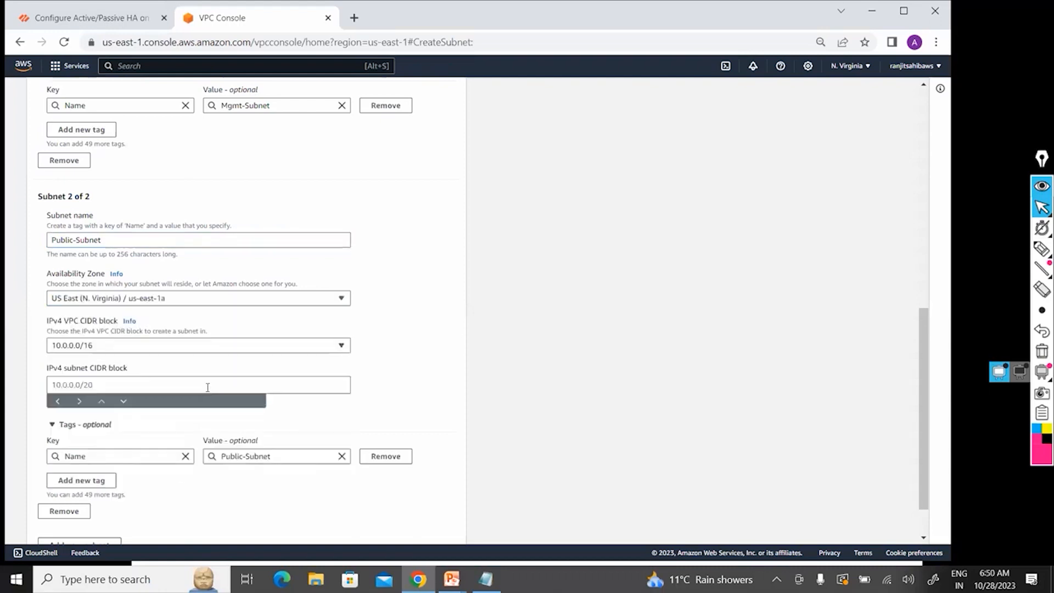
pyautogui.write('10.0.1.0')
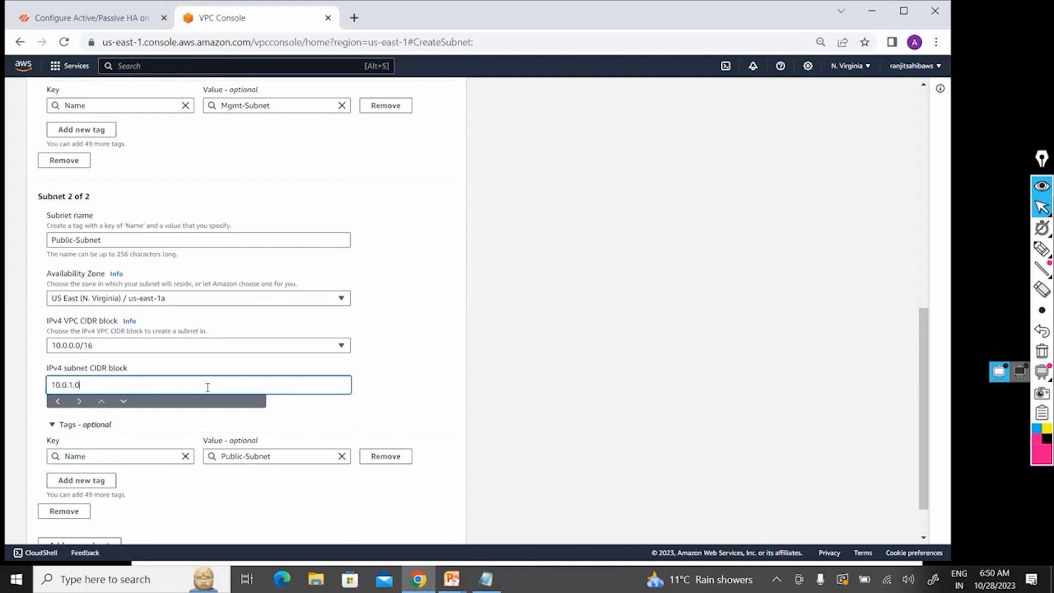
pyautogui.write('/24')
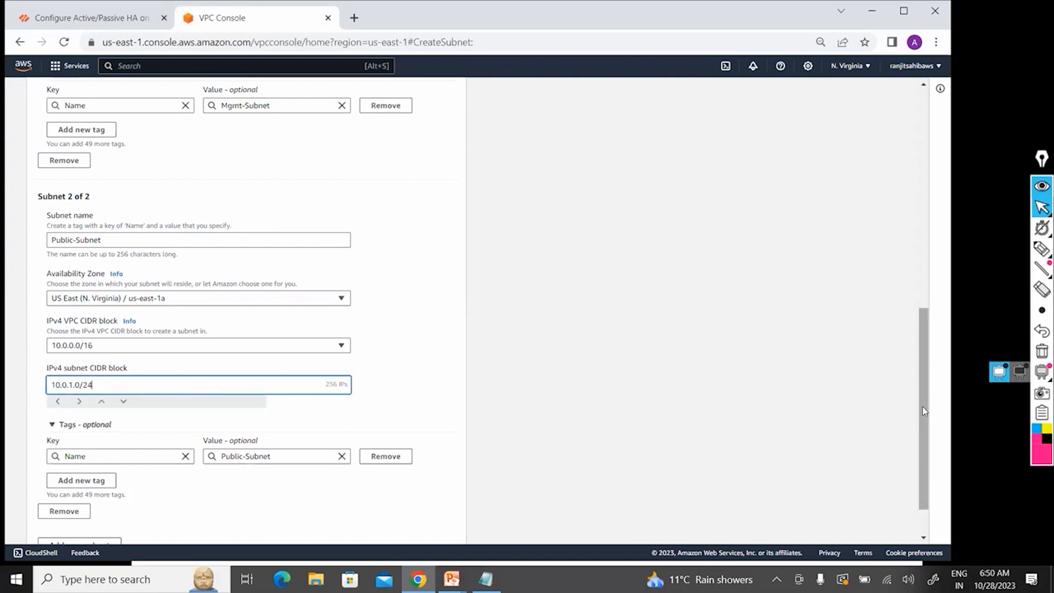
pyautogui.scroll(-3)
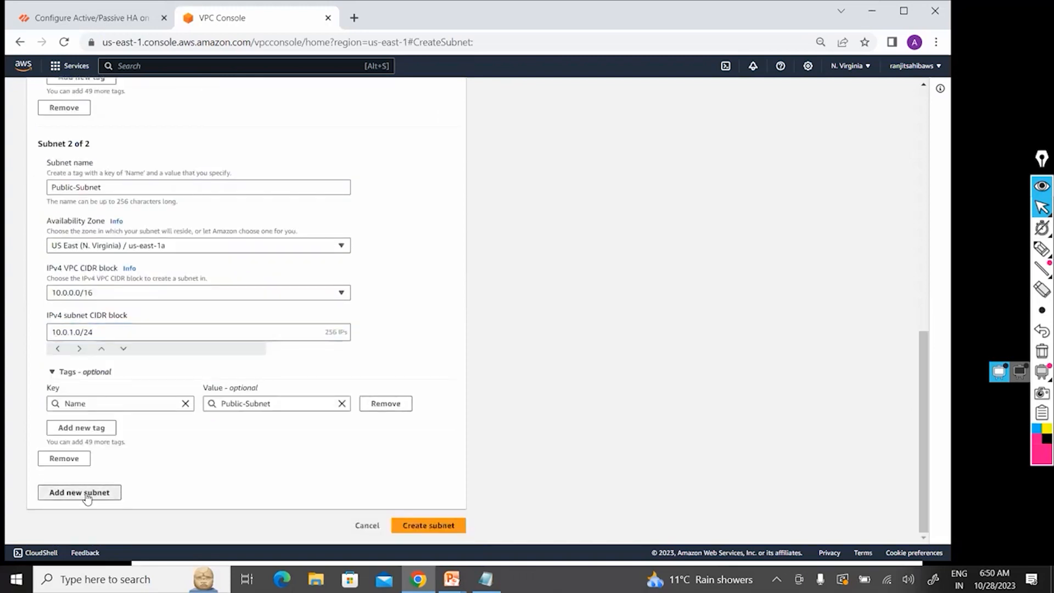
# - Add a third subnet entry, Private-Subnet, in us-east-1a with CIDR 10.0.2.0/24
pyautogui.click(79, 492)
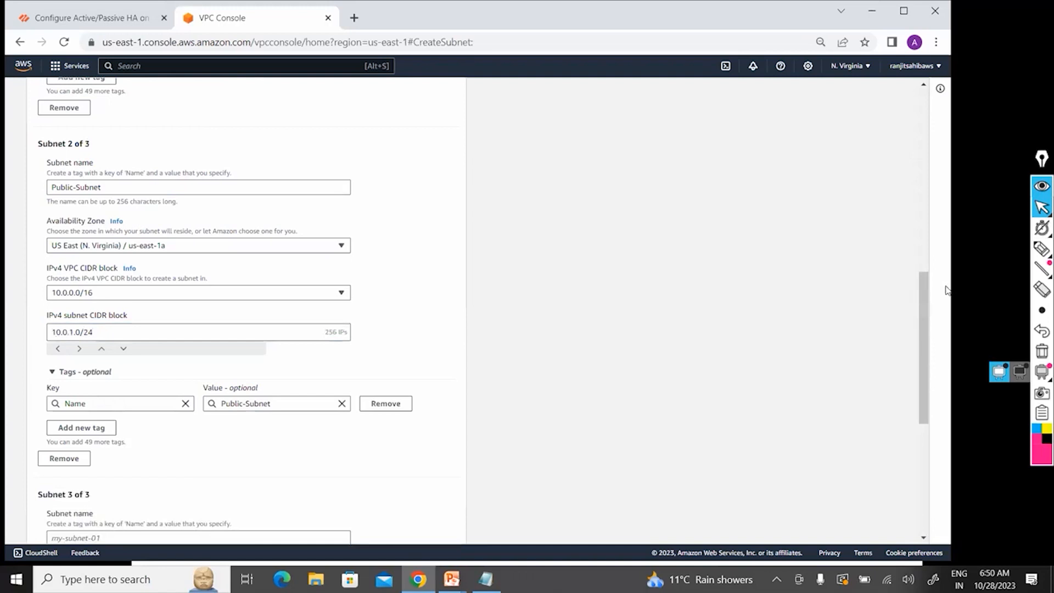
pyautogui.scroll(-3)
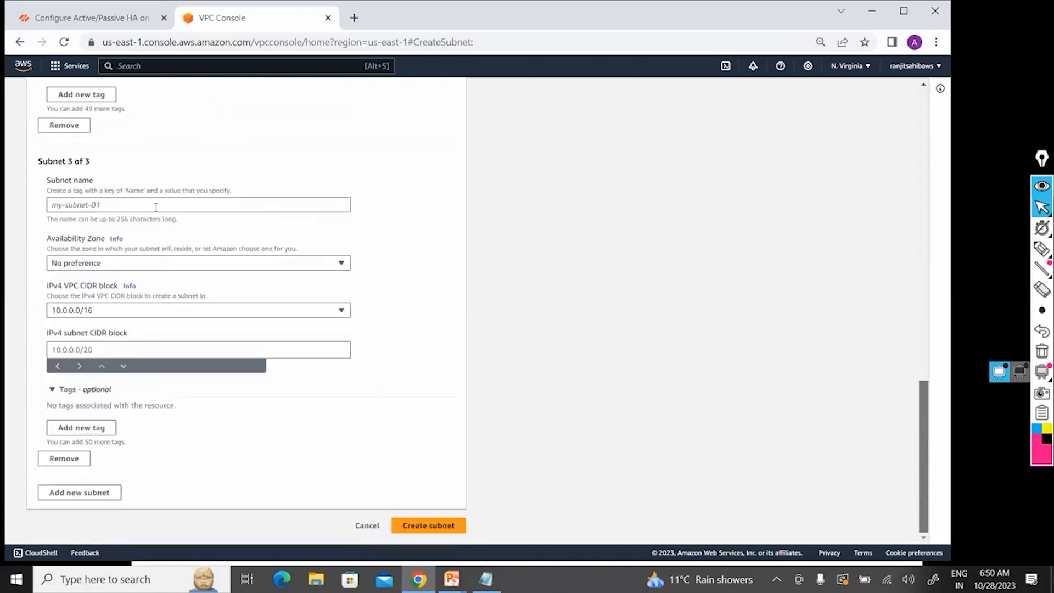
pyautogui.write('Private-')
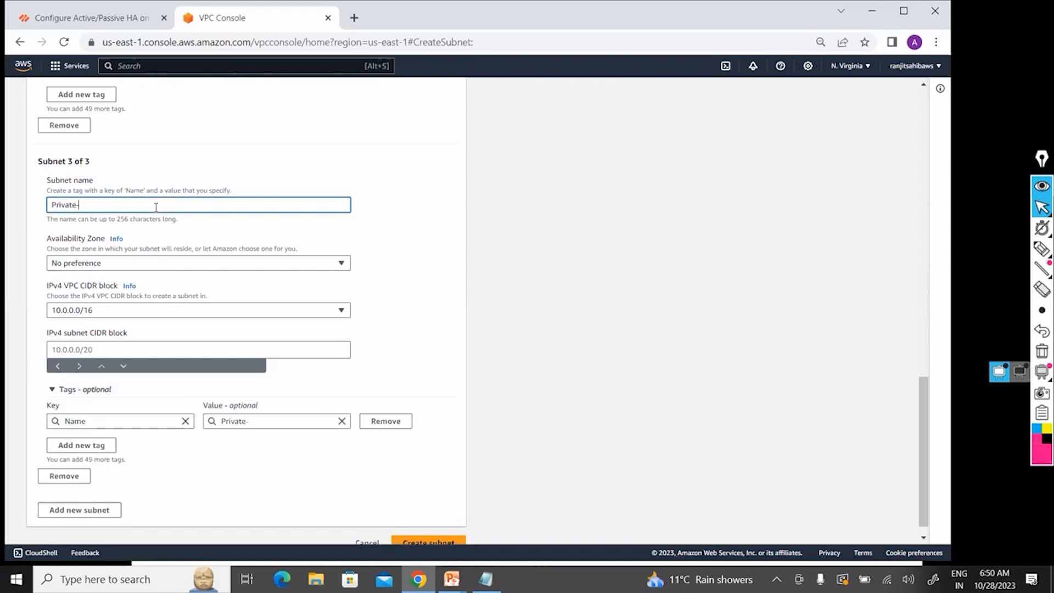
pyautogui.write('Subnet')
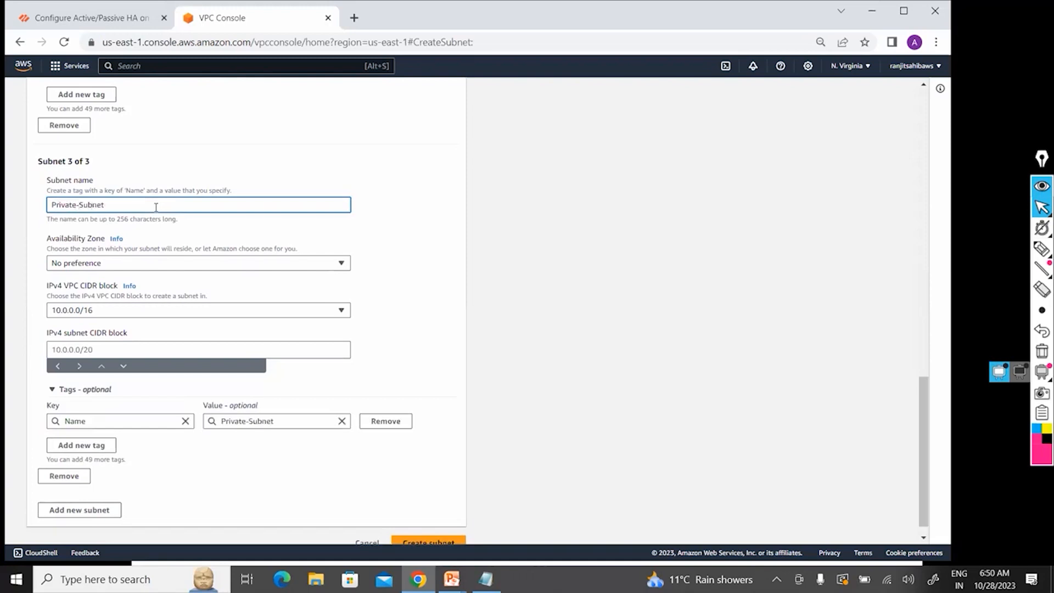
pyautogui.moveTo(179, 330)
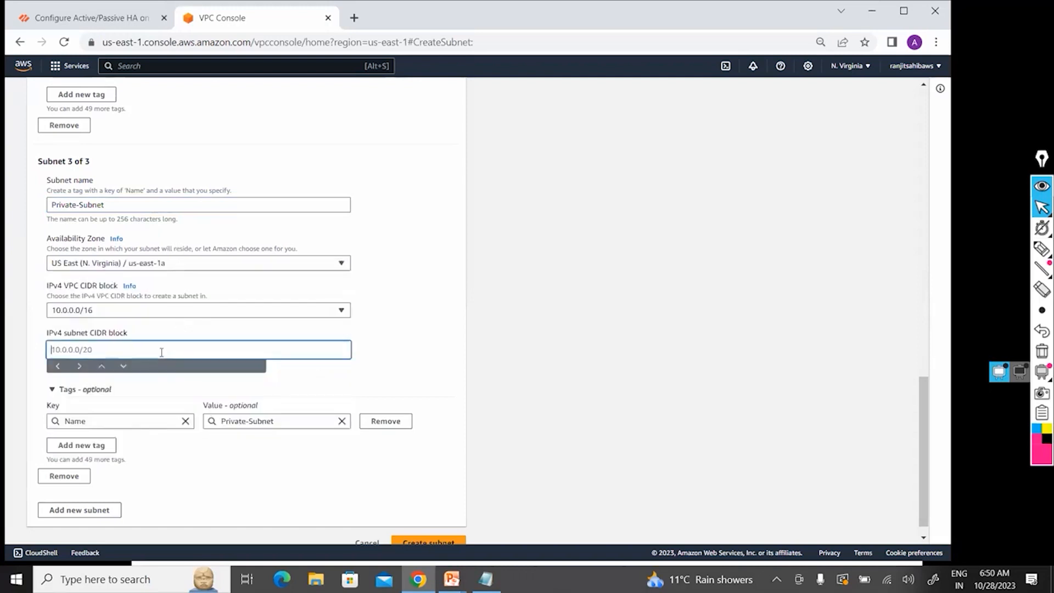
pyautogui.write('1')
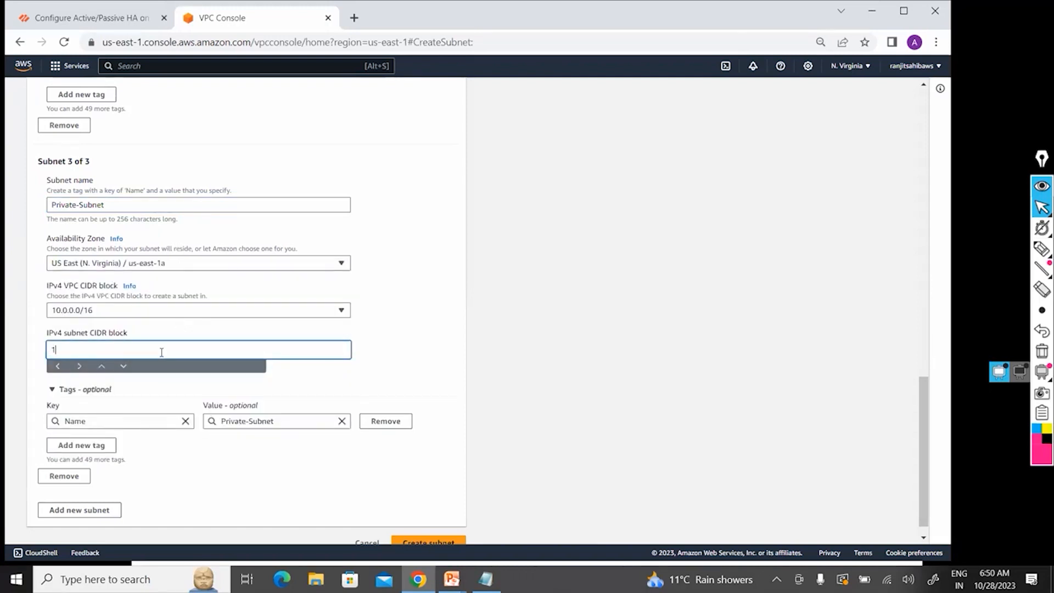
pyautogui.write('0.0.2.0/24')
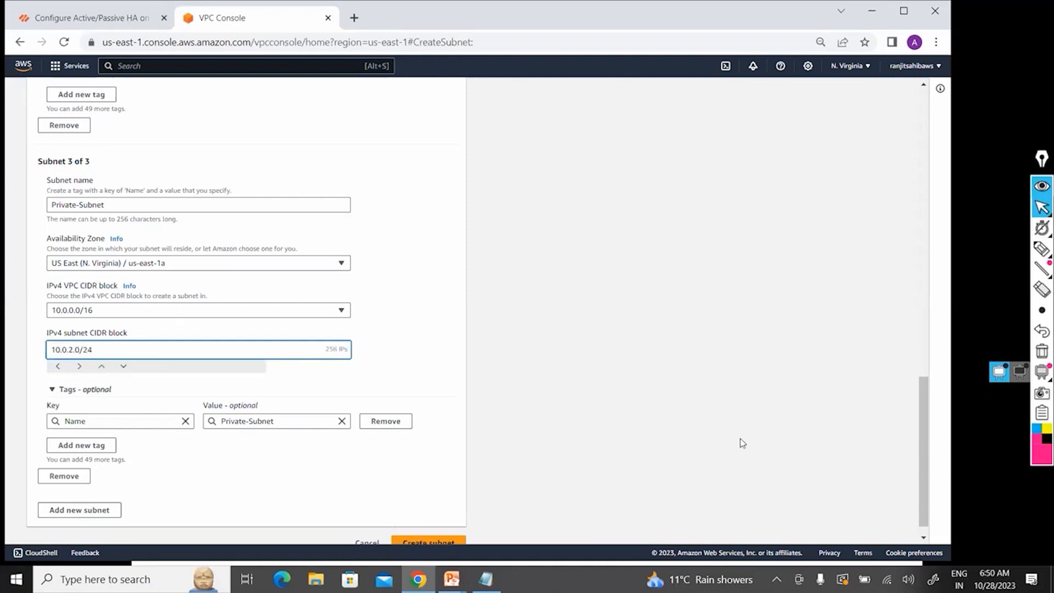
pyautogui.scroll(-3)
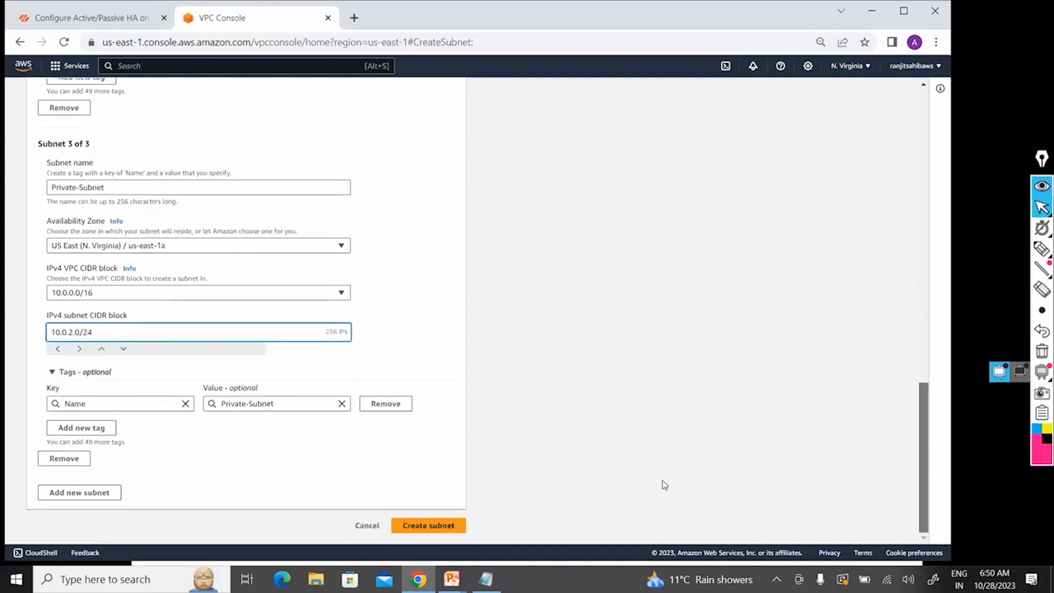
# - Create Mgmt-Subnet, Public-Subnet and Private-Subnet, then switch to the blank whiteboard
pyautogui.click(427, 525)
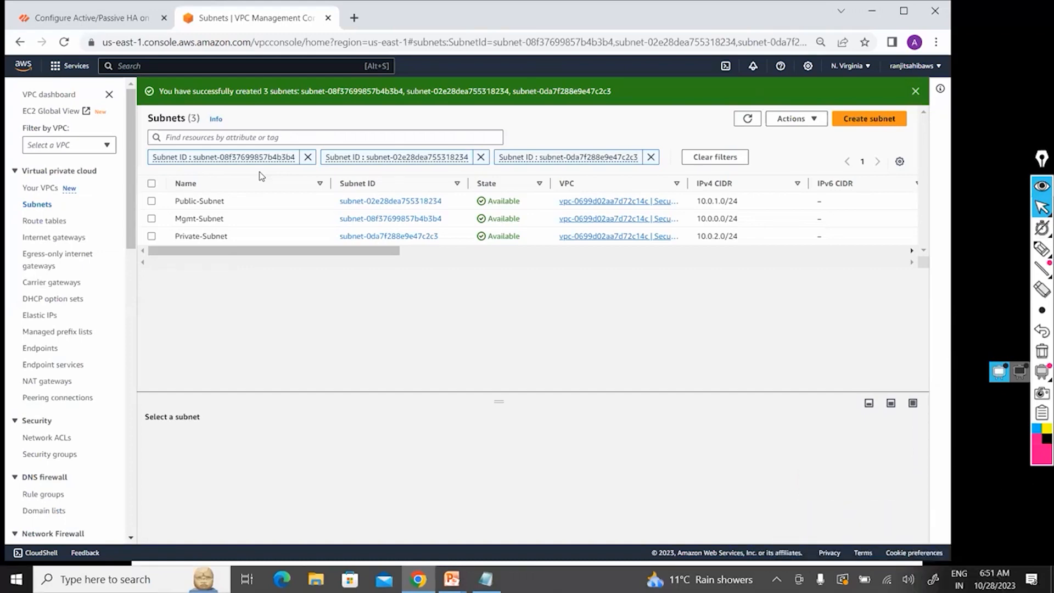
pyautogui.press('alt+tab')
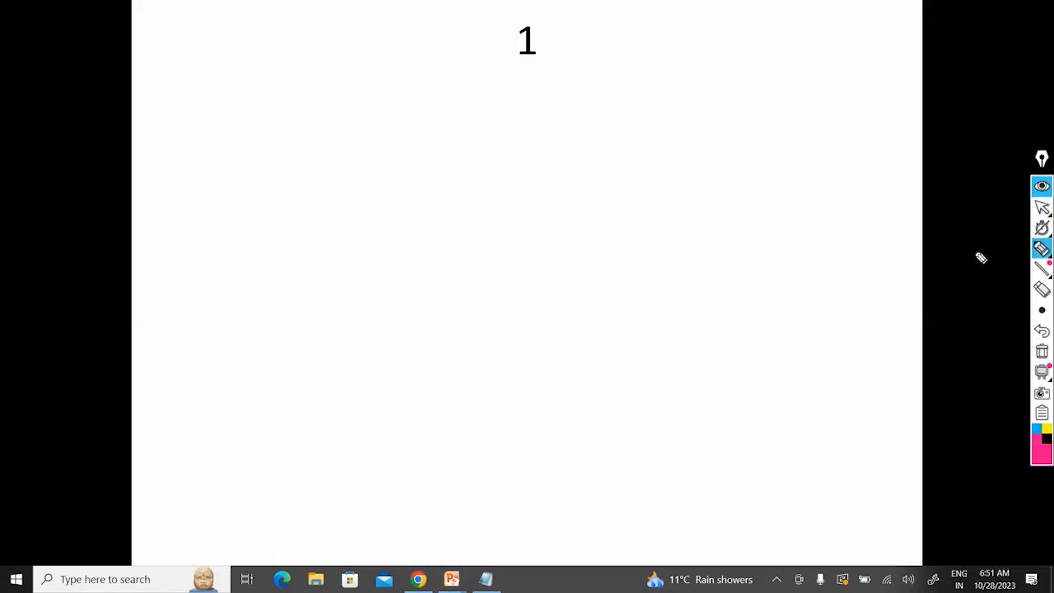
# - Sketch the VPC outline with three subnets, linking the circled IGW to them with lines
pyautogui.moveTo(403, 107); pyautogui.dragTo(793, 428)
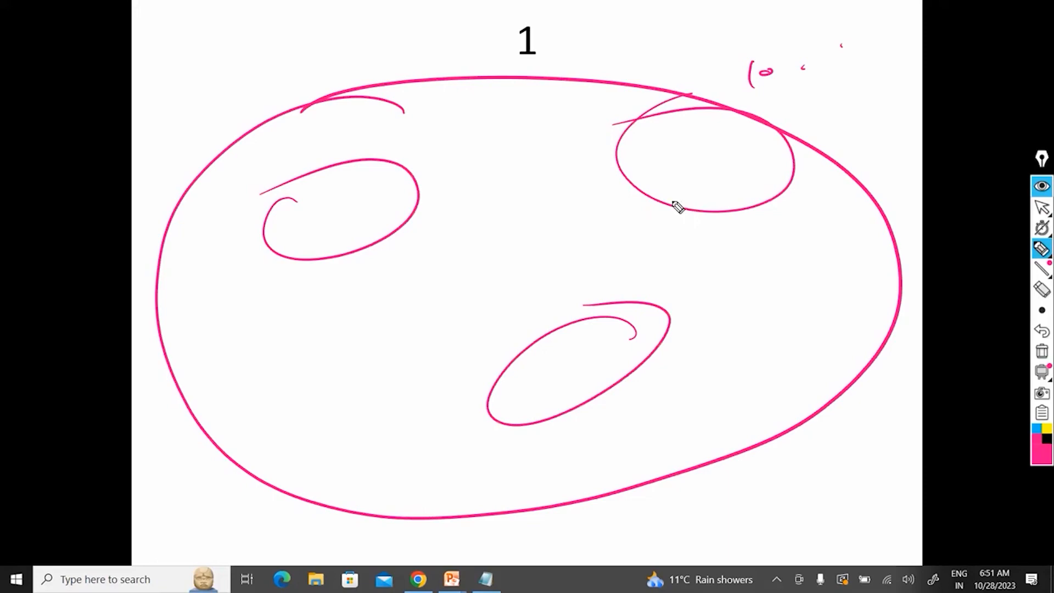
pyautogui.moveTo(523, 99)
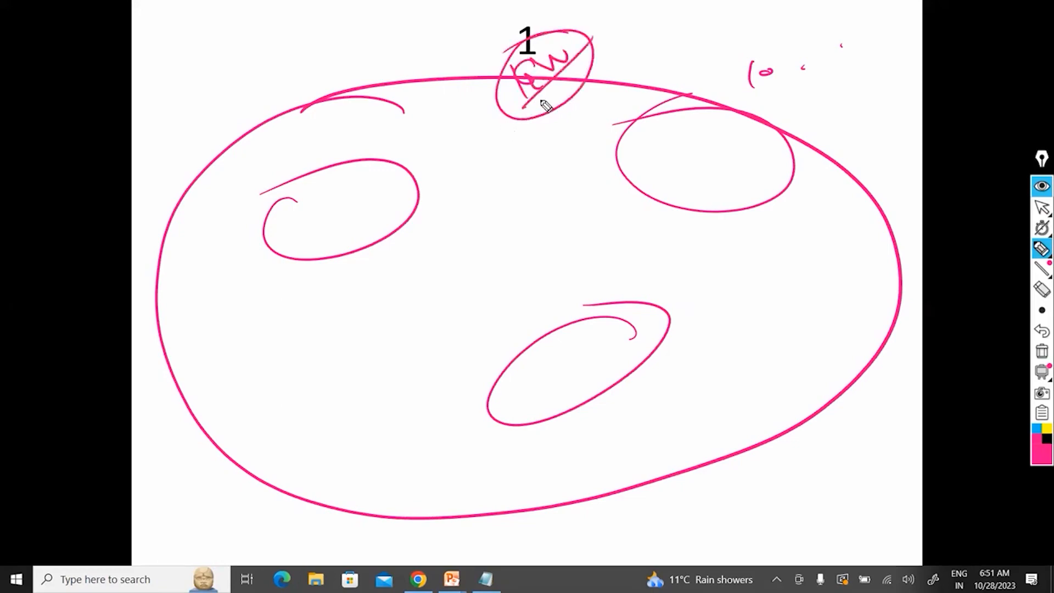
pyautogui.moveTo(534, 101); pyautogui.dragTo(413, 198)
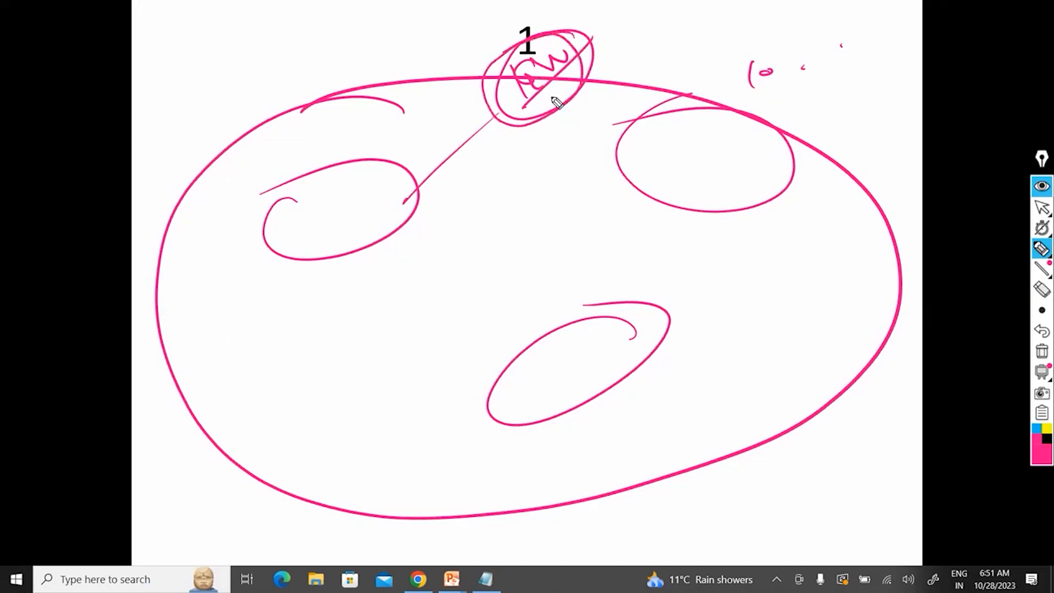
pyautogui.moveTo(501, 67)
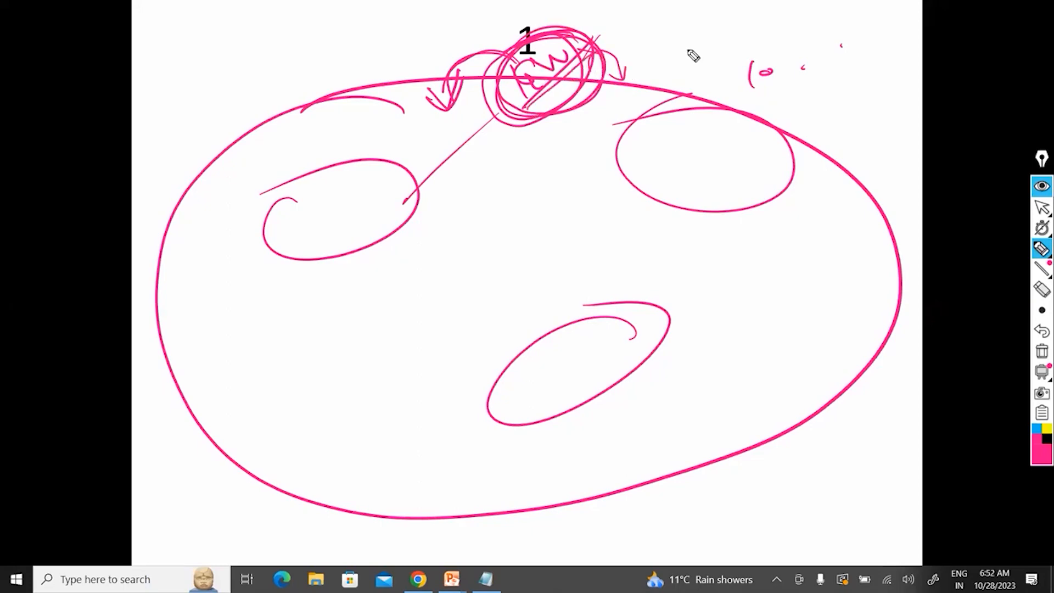
pyautogui.moveTo(598, 74); pyautogui.dragTo(686, 40)
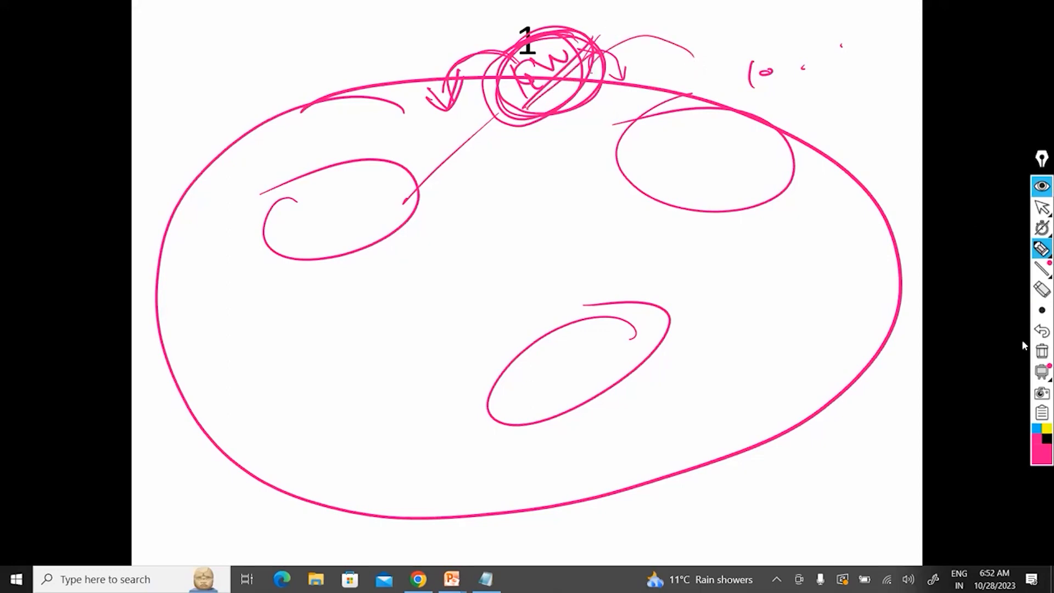
# - Erase all whiteboard drawings and switch back to the Chrome console window
pyautogui.click(1042, 350)
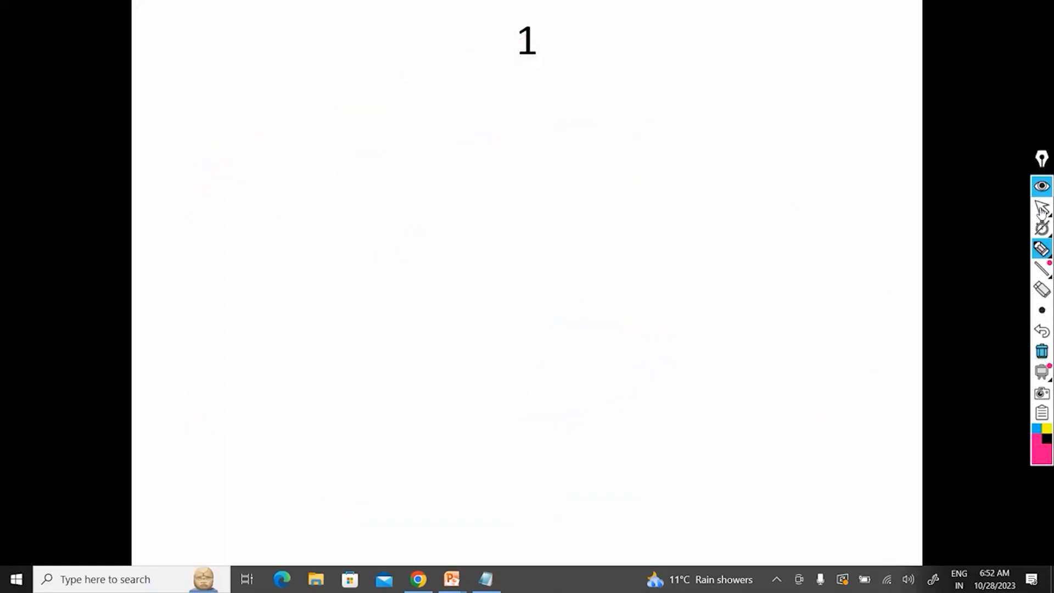
pyautogui.press('alt+tab')
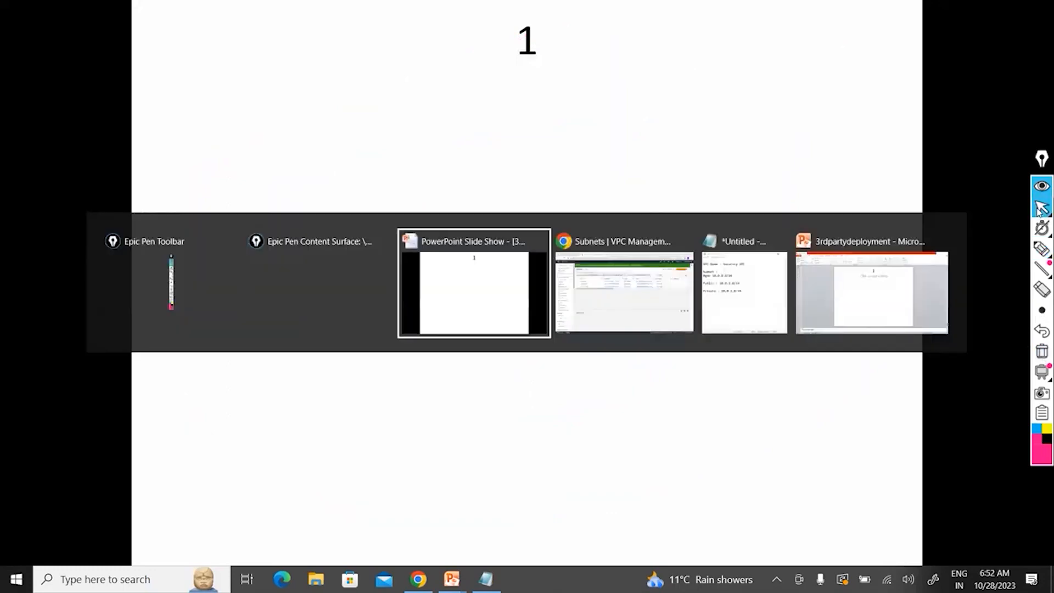
pyautogui.moveTo(714, 257)
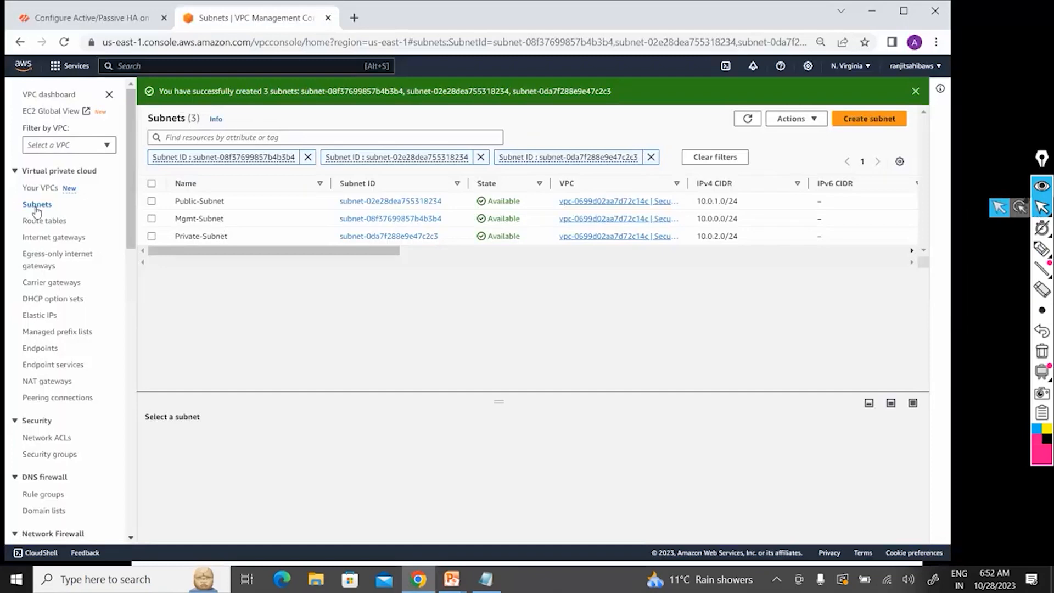
pyautogui.moveTo(53, 241)
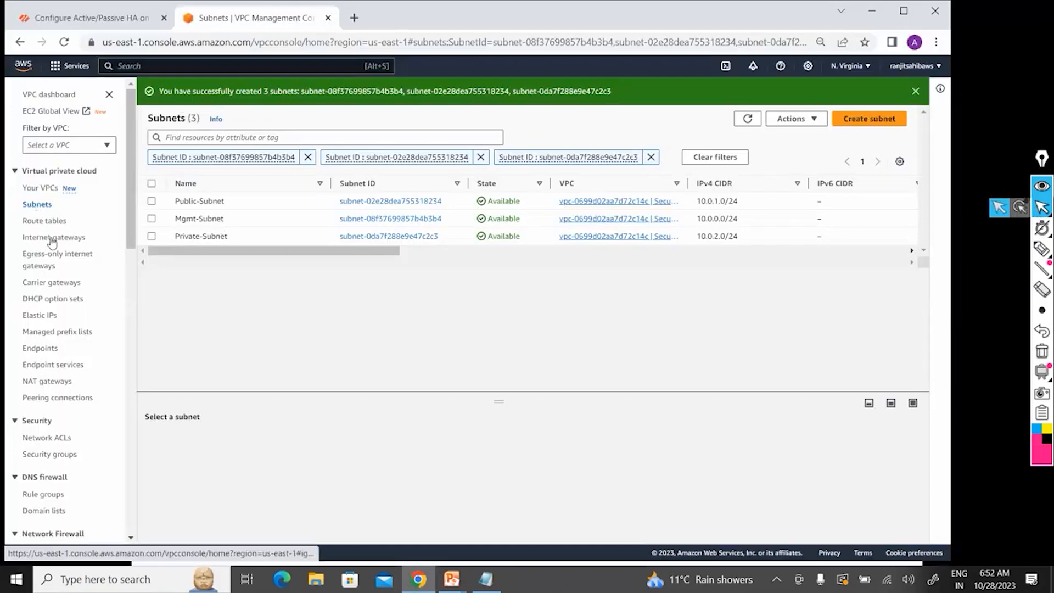
# - Create an internet gateway named Security-IGW and return to the gateways list
pyautogui.click(53, 237)
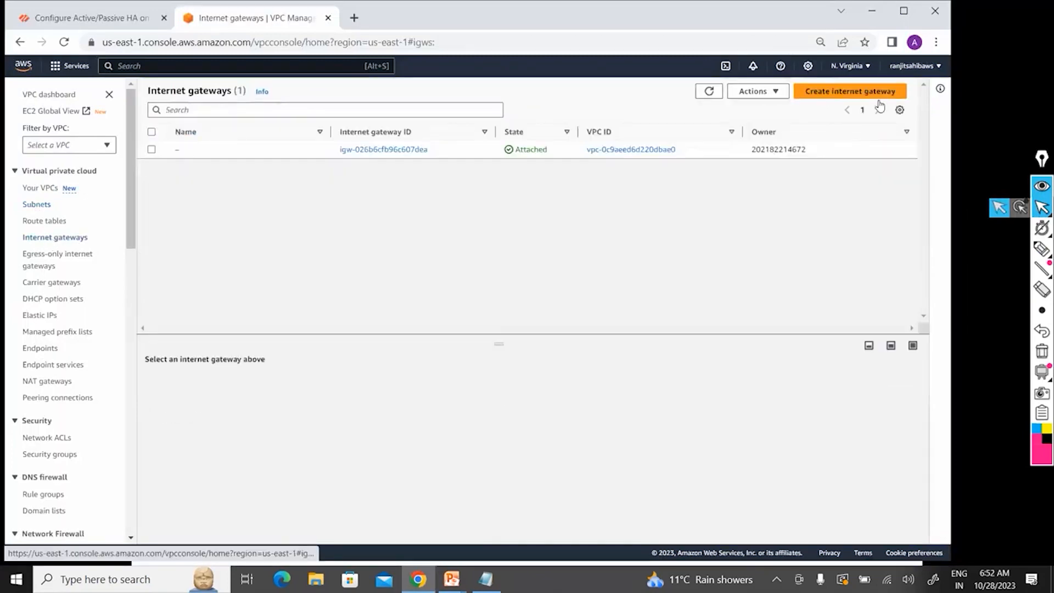
pyautogui.click(847, 91)
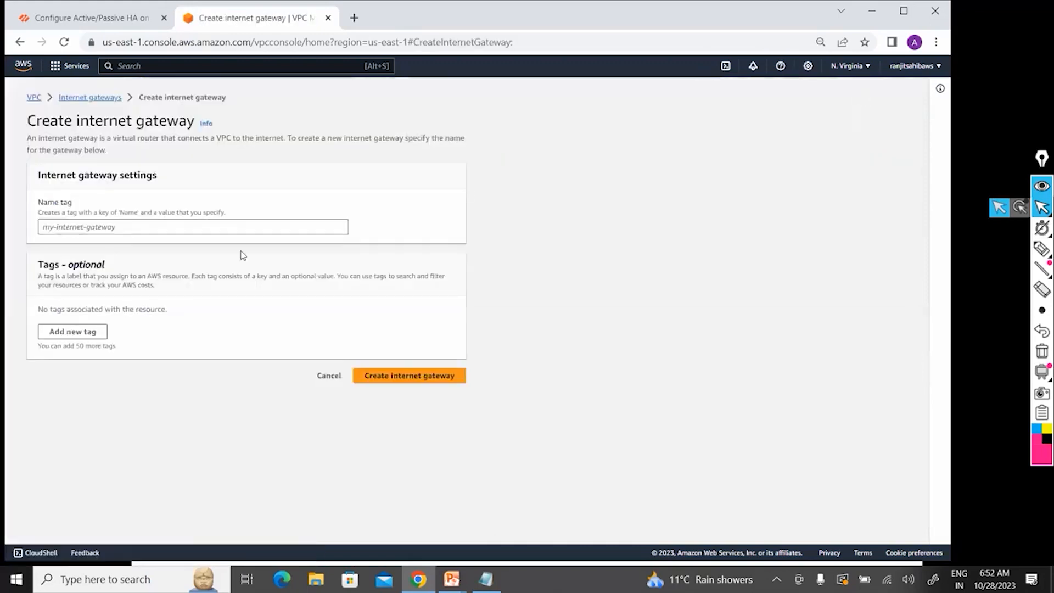
pyautogui.click(192, 227)
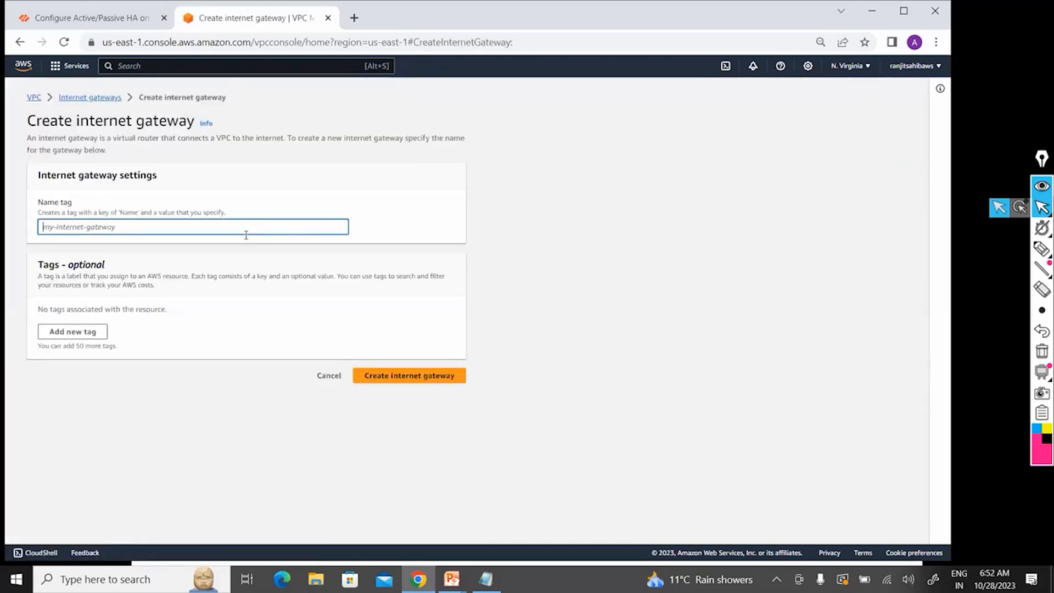
pyautogui.write('Security-')
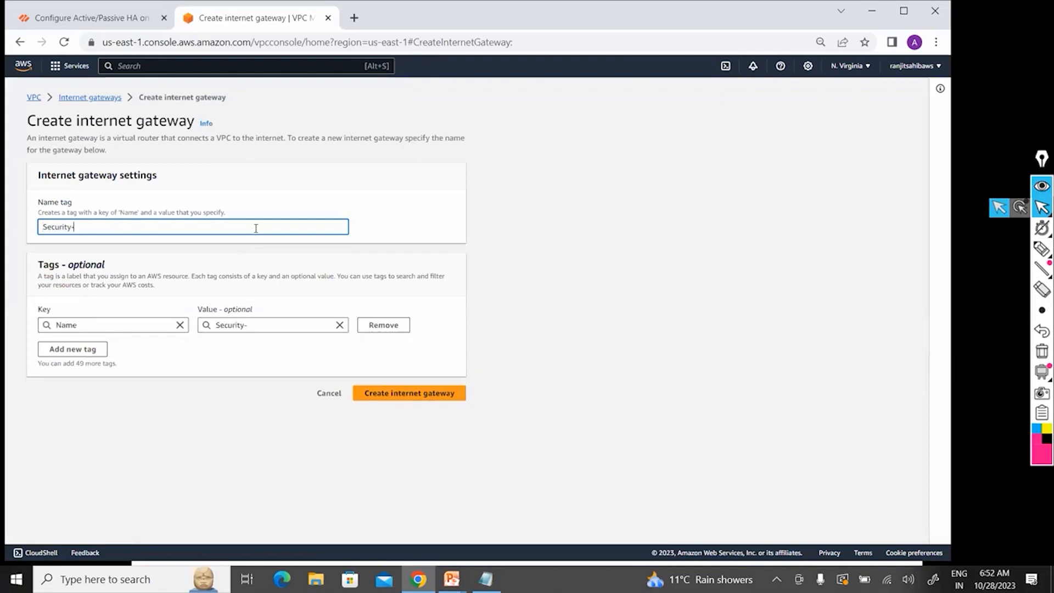
pyautogui.write('IGW')
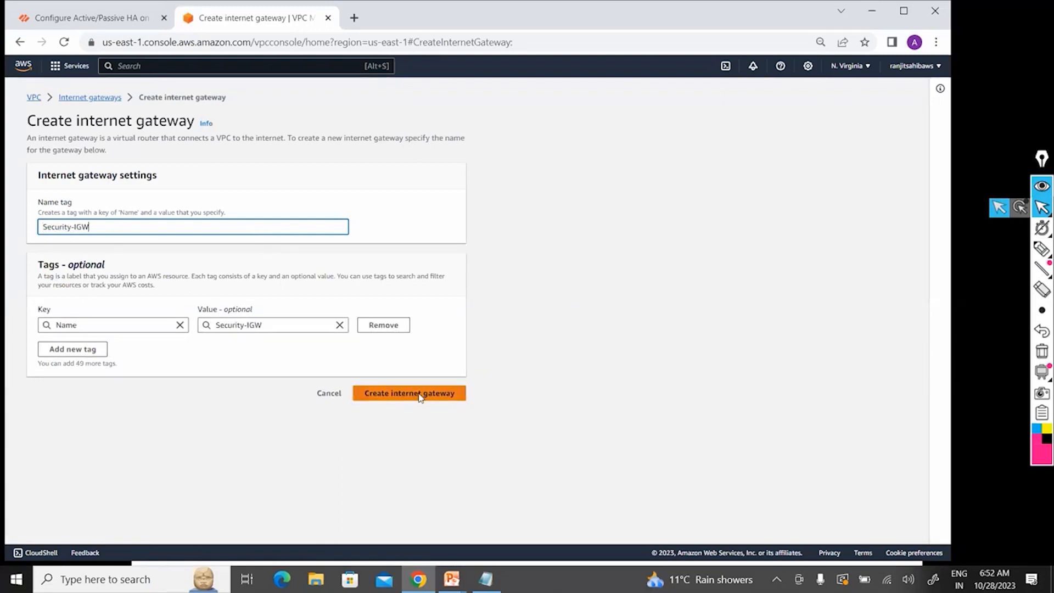
pyautogui.click(408, 392)
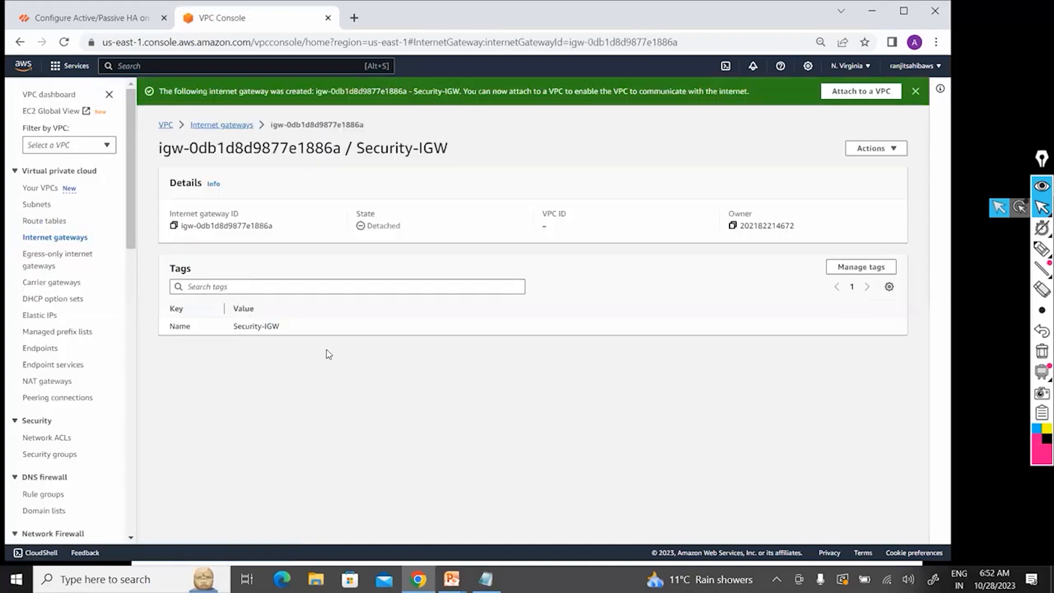
pyautogui.moveTo(217, 141)
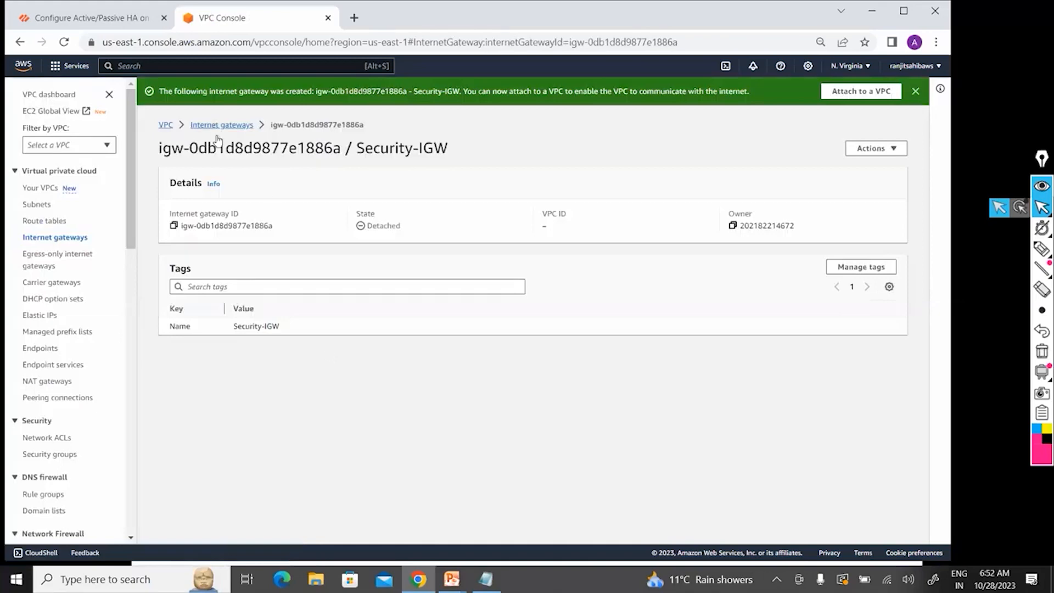
pyautogui.click(221, 125)
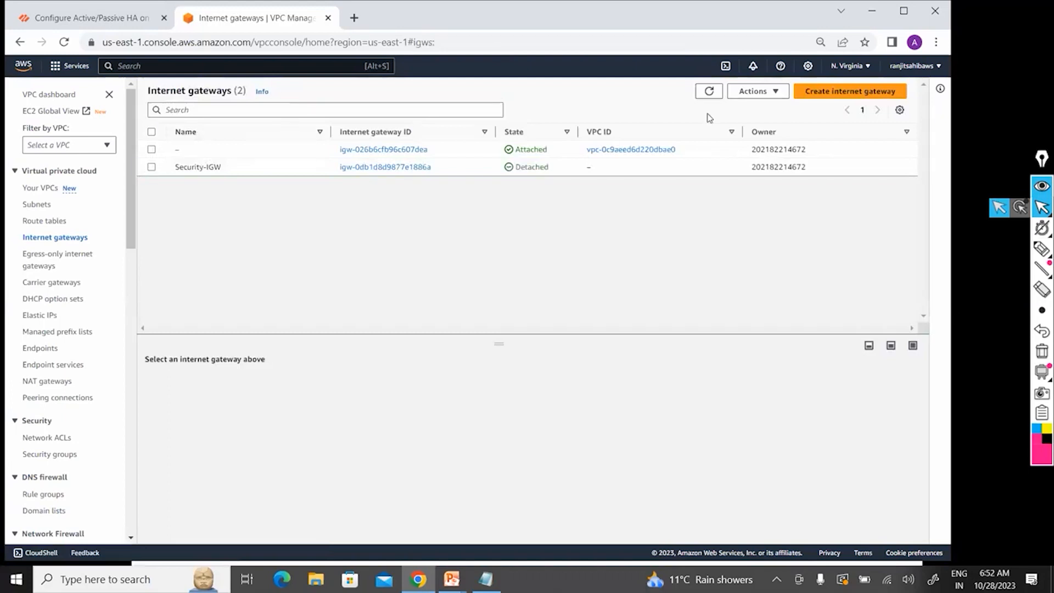
# - Attach Security-IGW to VPC vpc-0699d02aa7d72c14c, then return to the VPC dashboard
pyautogui.click(752, 90)
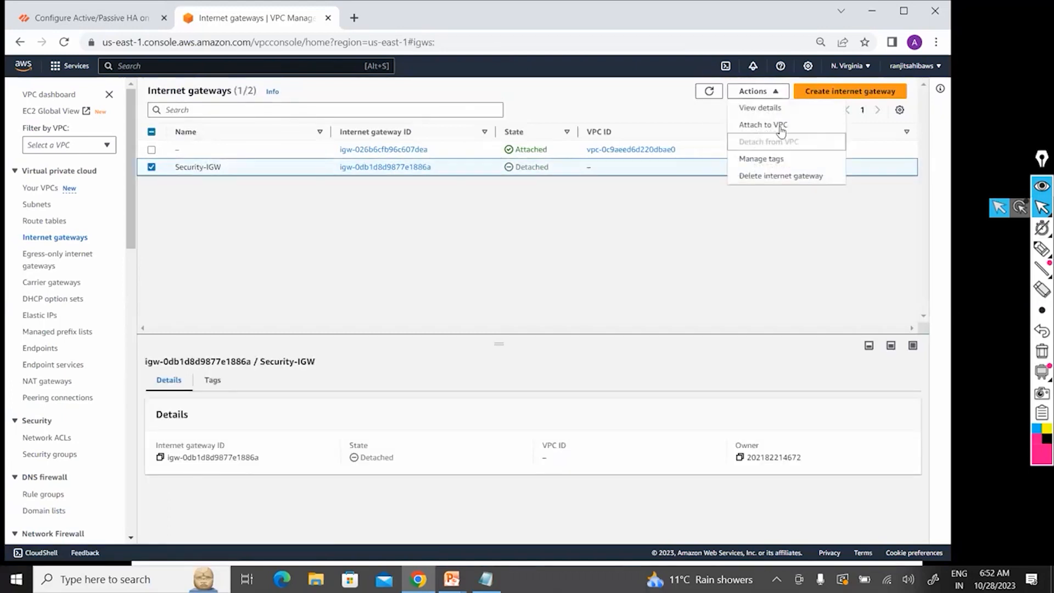
pyautogui.click(761, 125)
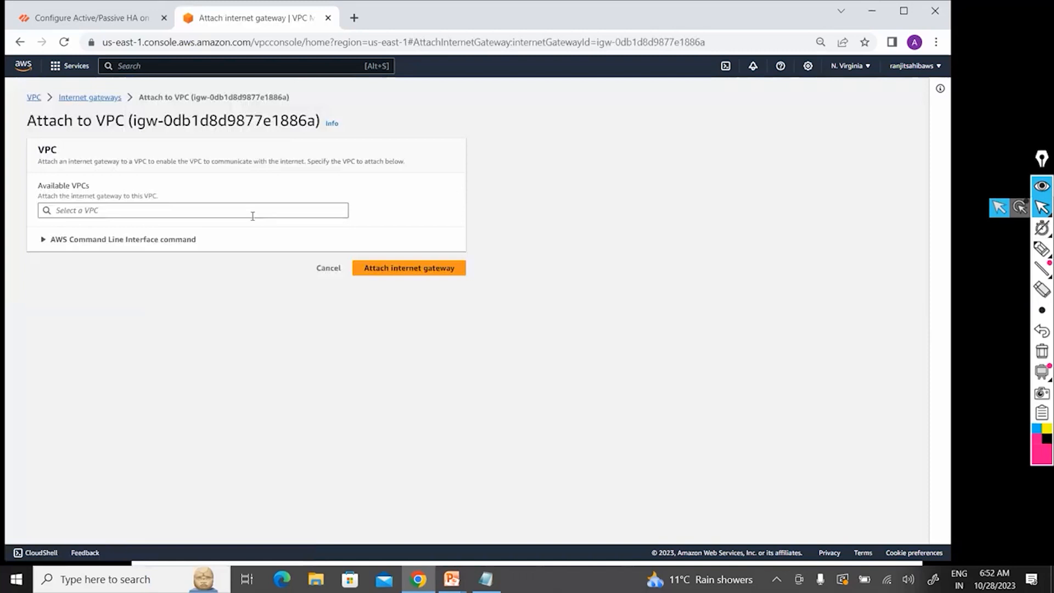
pyautogui.write('vpc-0699d02aa7d72c14c')
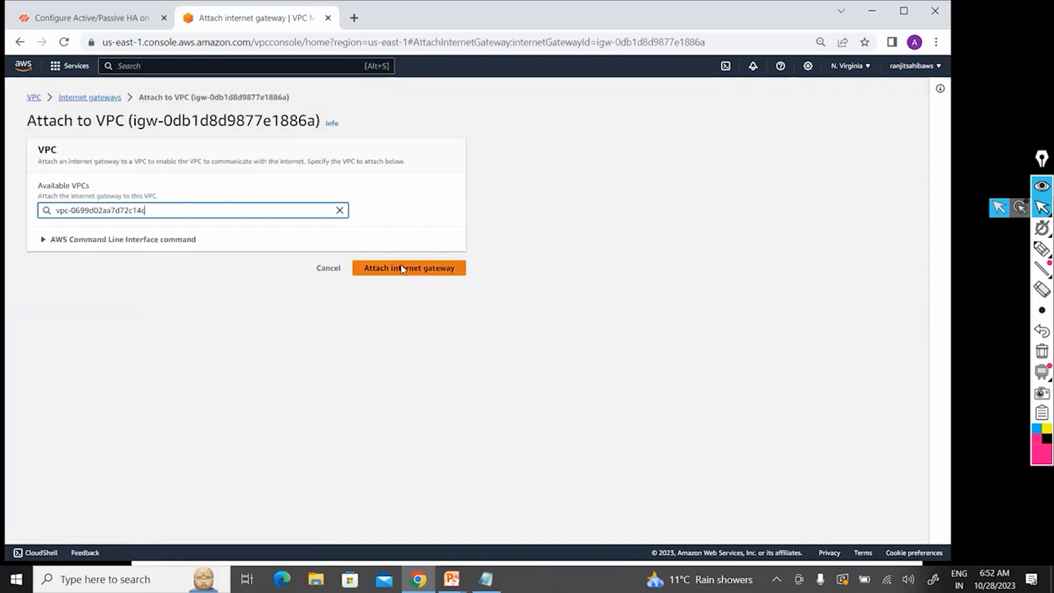
pyautogui.click(408, 267)
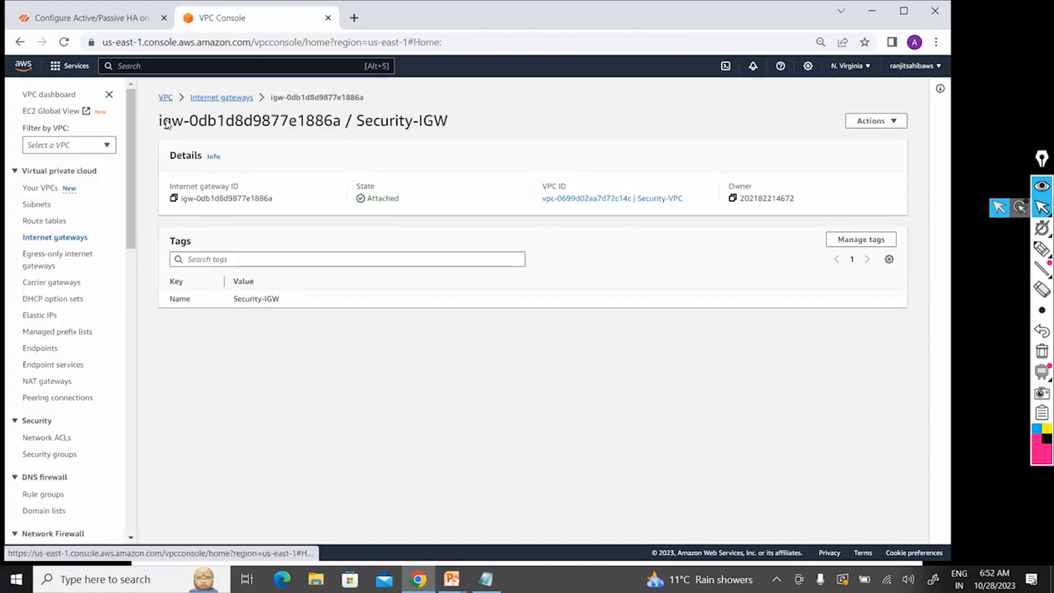
pyautogui.click(164, 98)
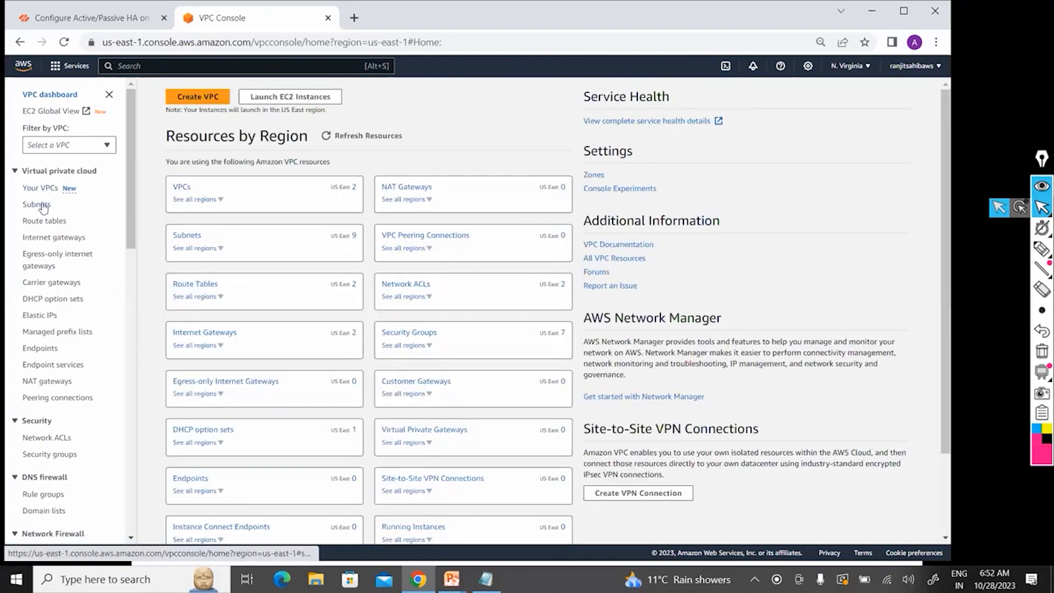
# - Review the subnets table, then view the Route tables list
pyautogui.click(36, 204)
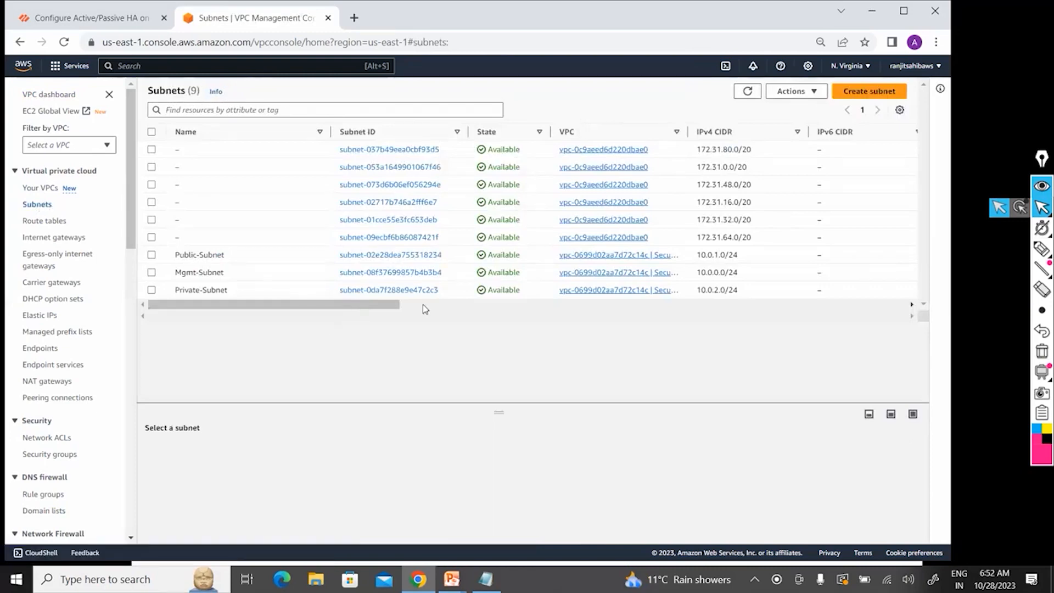
pyautogui.hscroll(3)
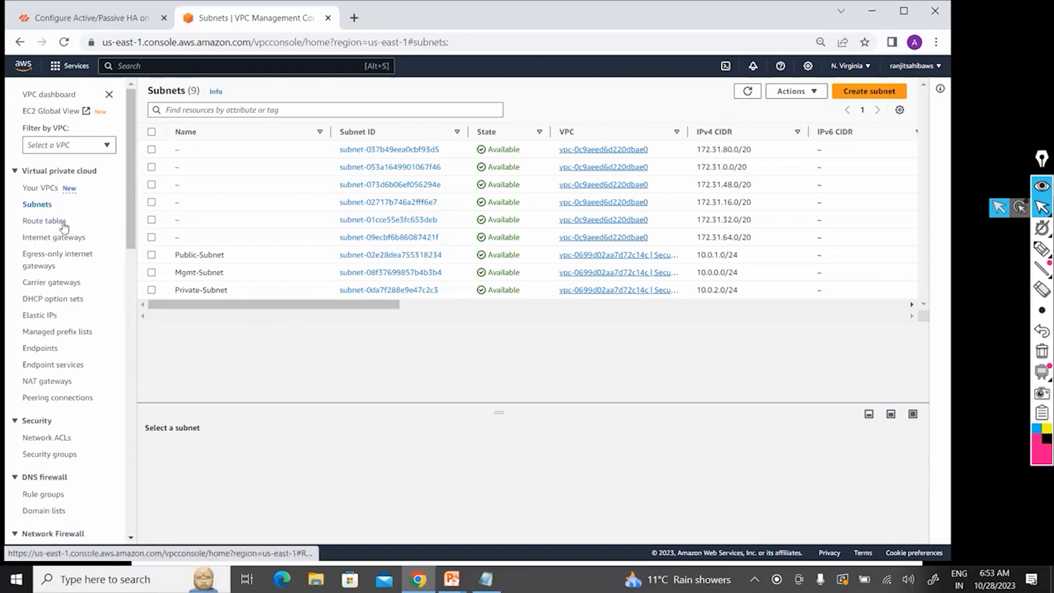
pyautogui.moveTo(43, 220)
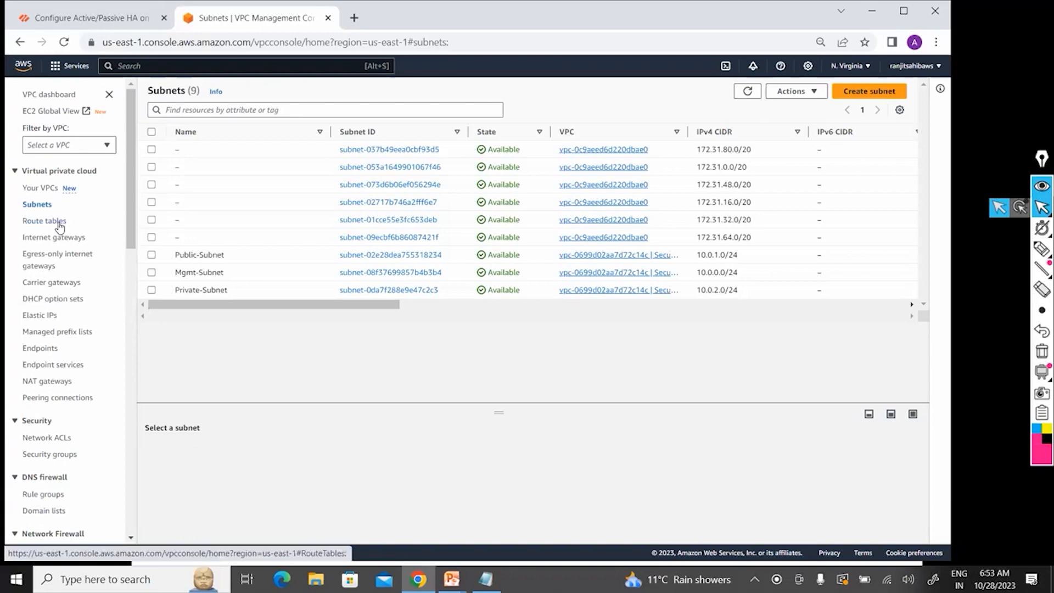
pyautogui.moveTo(61, 227)
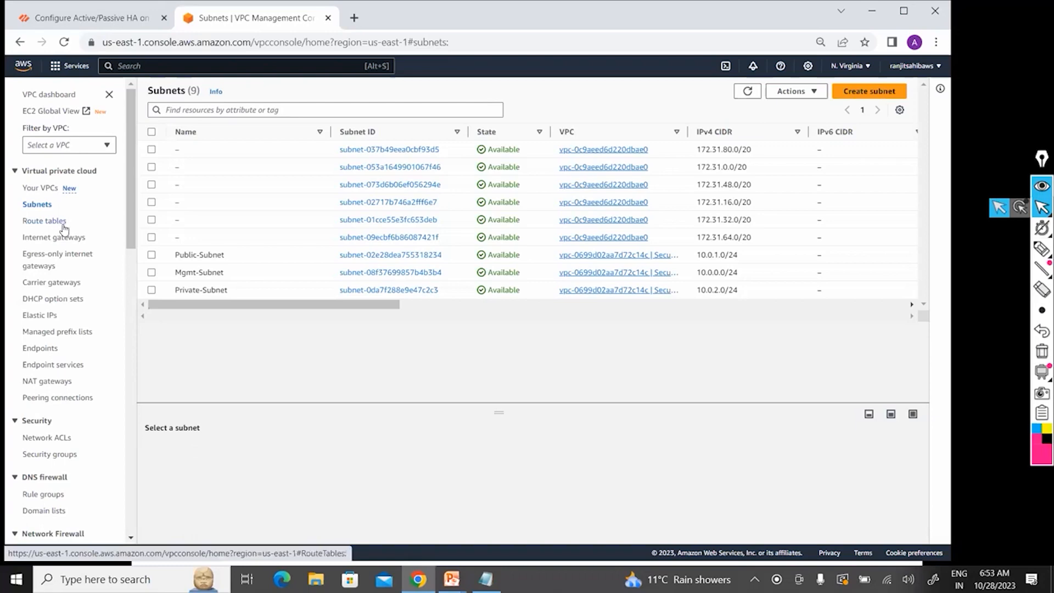
pyautogui.moveTo(75, 221)
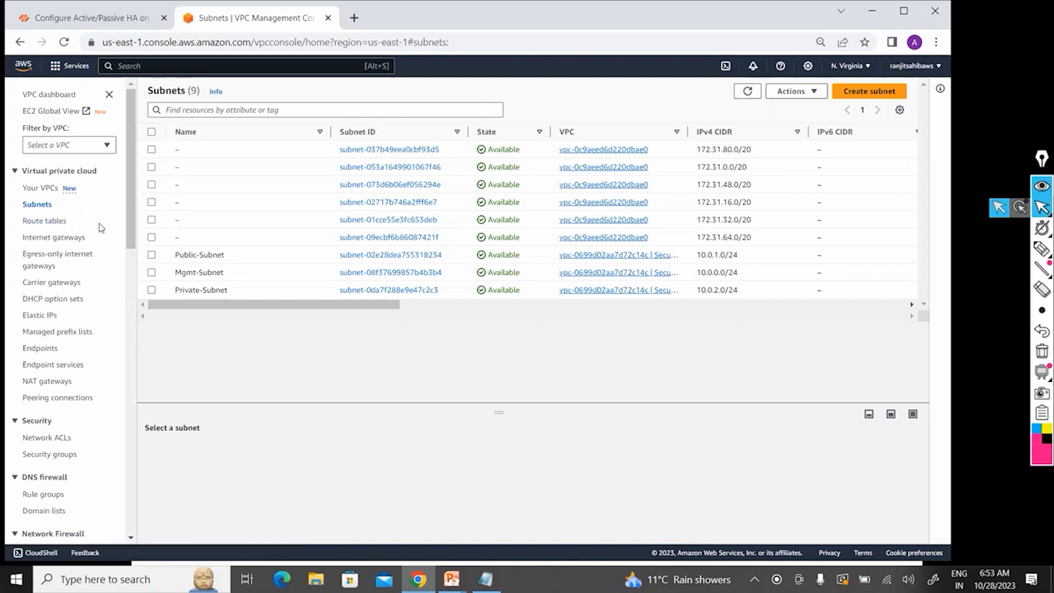
pyautogui.moveTo(143, 165)
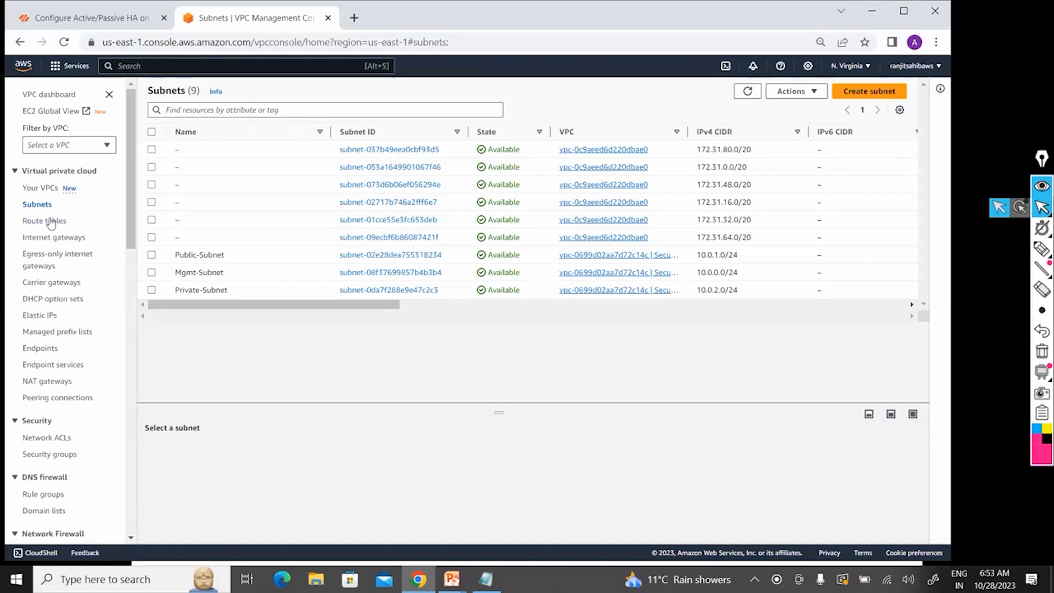
pyautogui.click(44, 220)
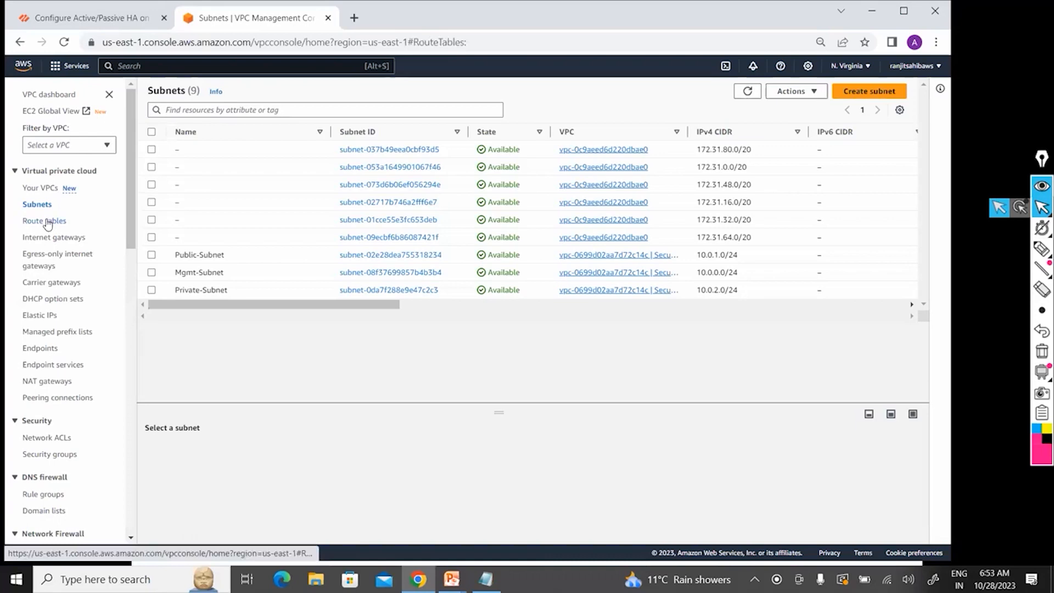
pyautogui.click(45, 221)
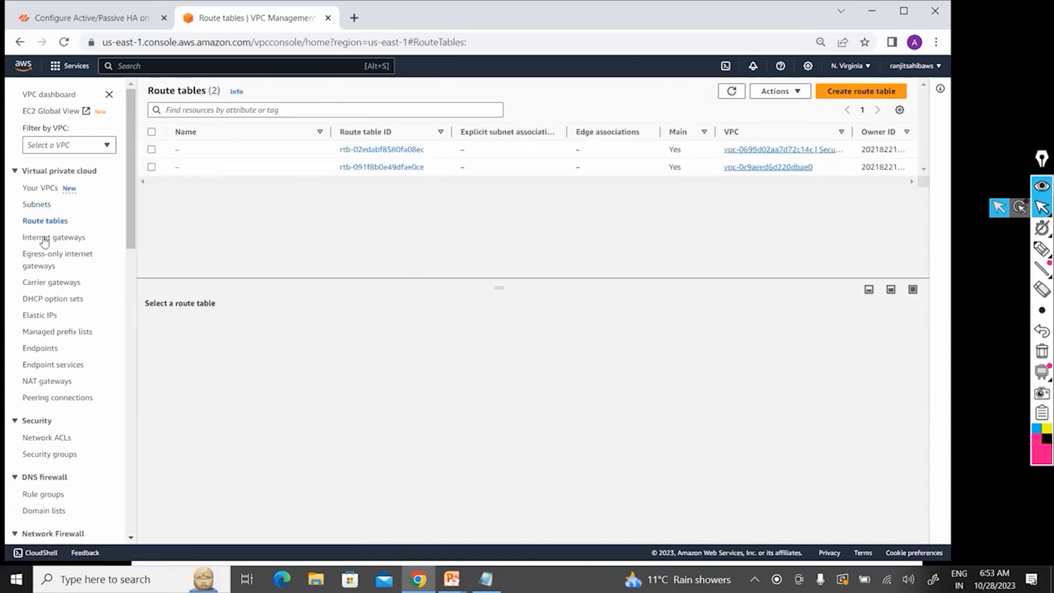
# - Open the Internet gateways list to confirm Security-IGW is attached to Security-VPC
pyautogui.click(54, 237)
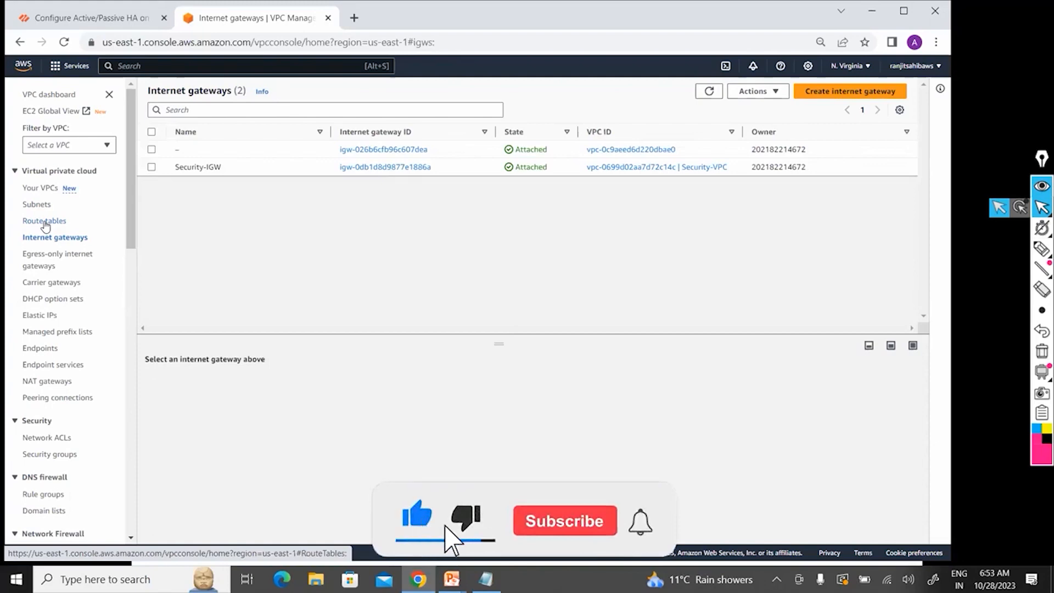
pyautogui.click(563, 521)
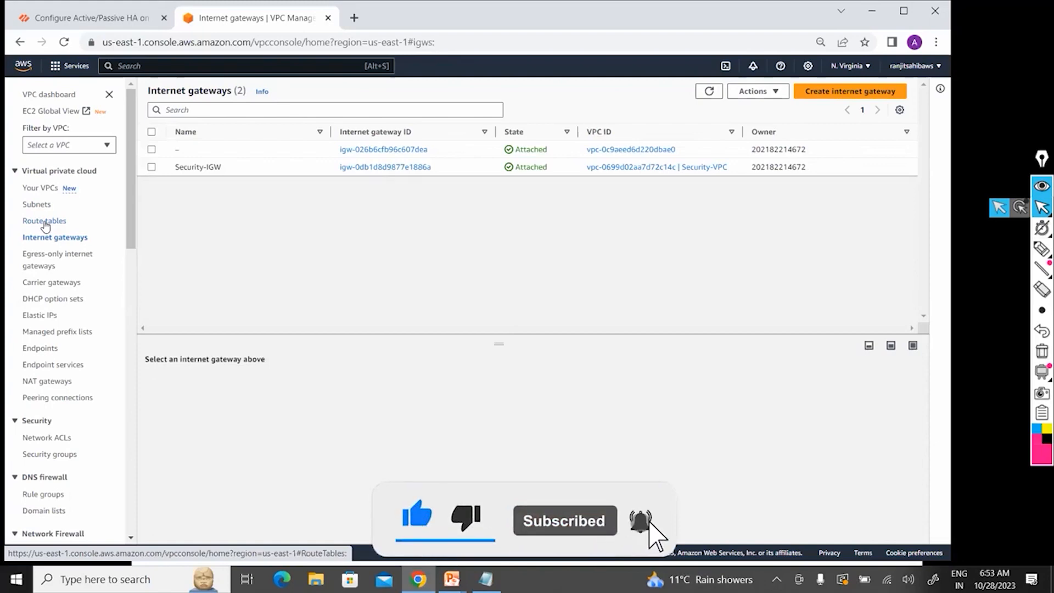